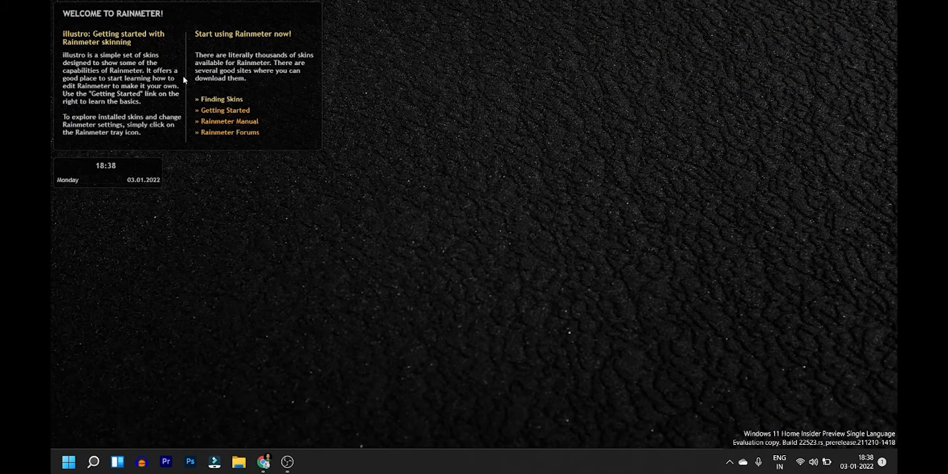
mouse_move(147, 91)
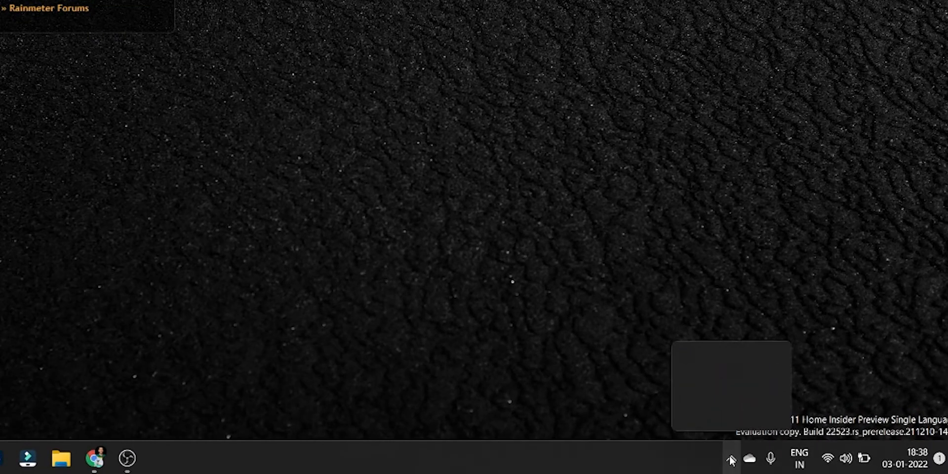
Open Manage Rainmeter from the hidden tray icons in the taskbar overflow.
left_click(731, 457)
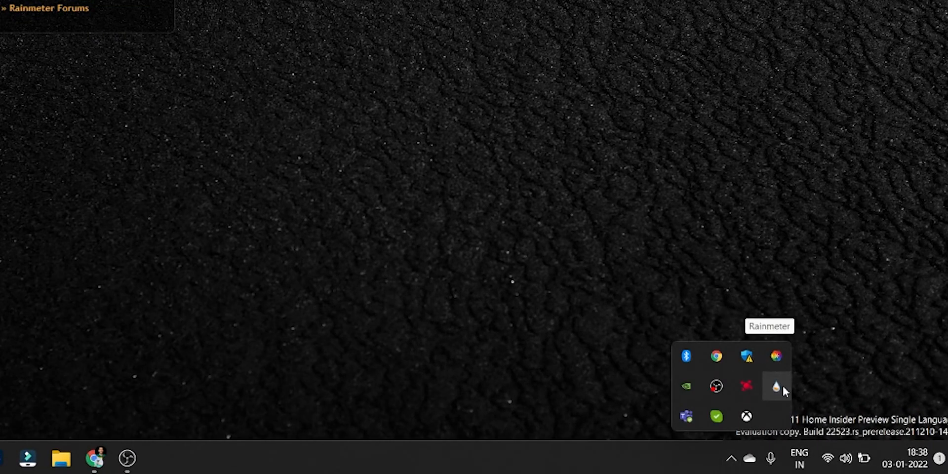
left_click(776, 386)
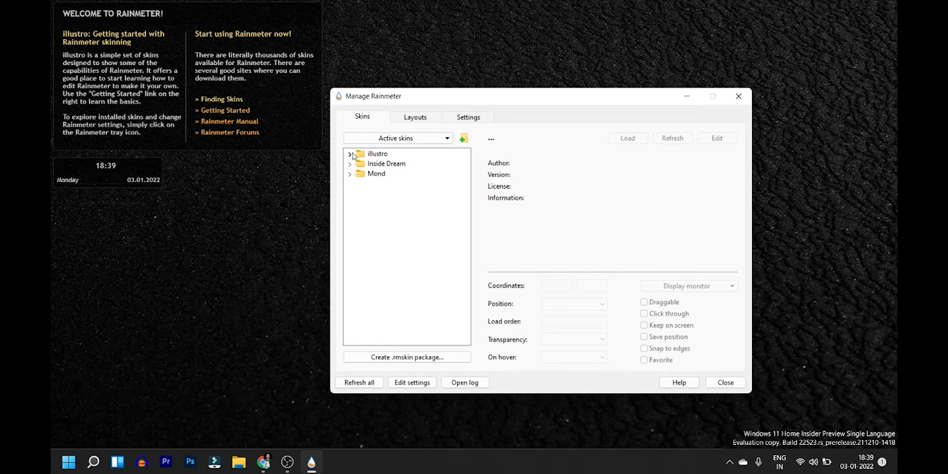
mouse_move(350, 156)
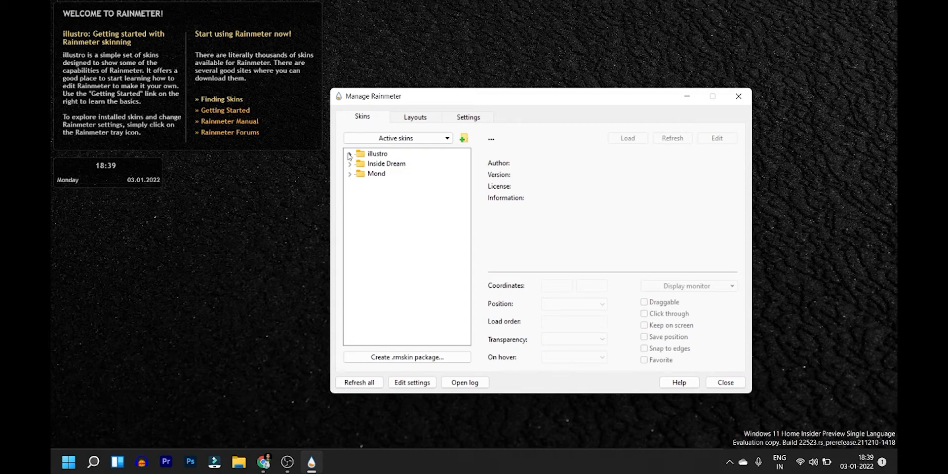
Unload illustro's Clock.ini, reload it briefly, then unload it again.
left_click(349, 154)
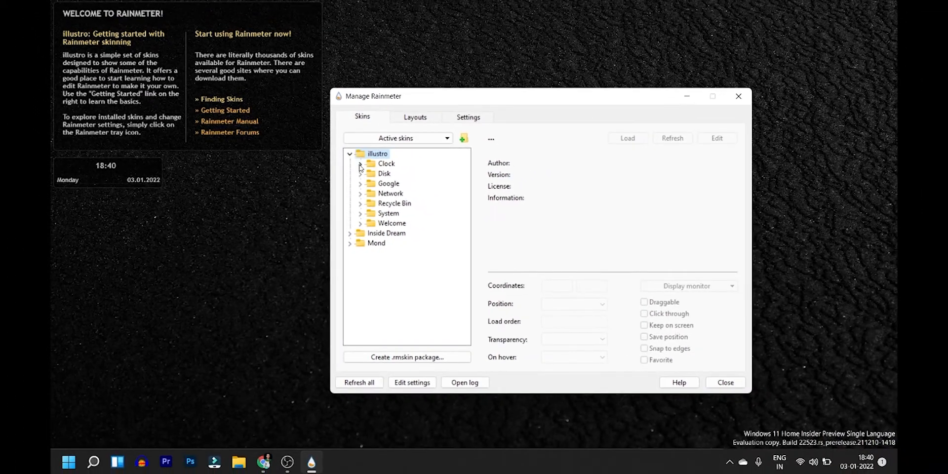
left_click(359, 163)
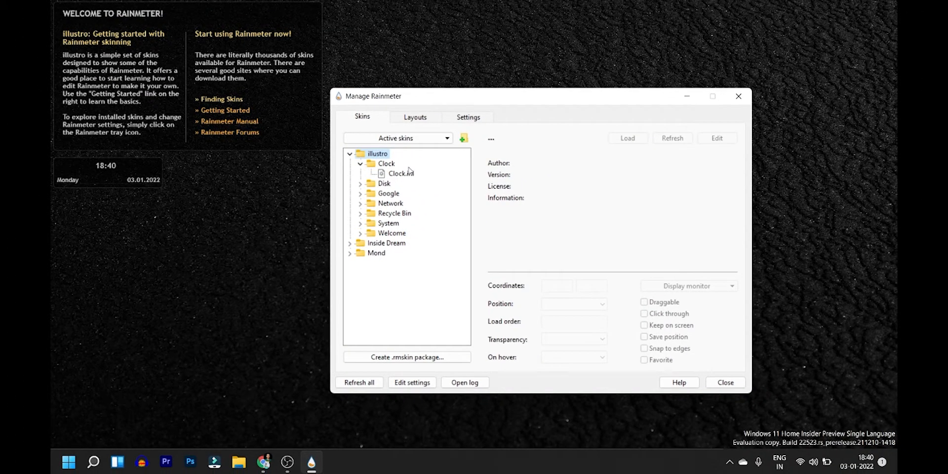
mouse_move(412, 176)
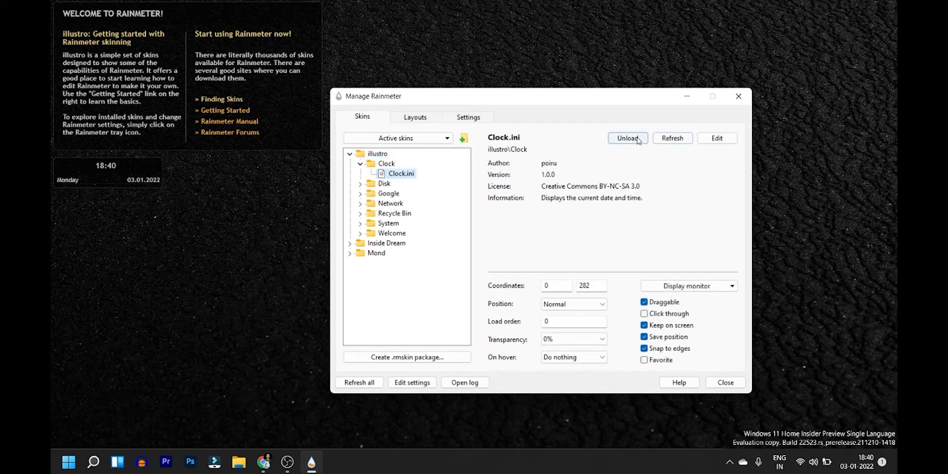
left_click(628, 138)
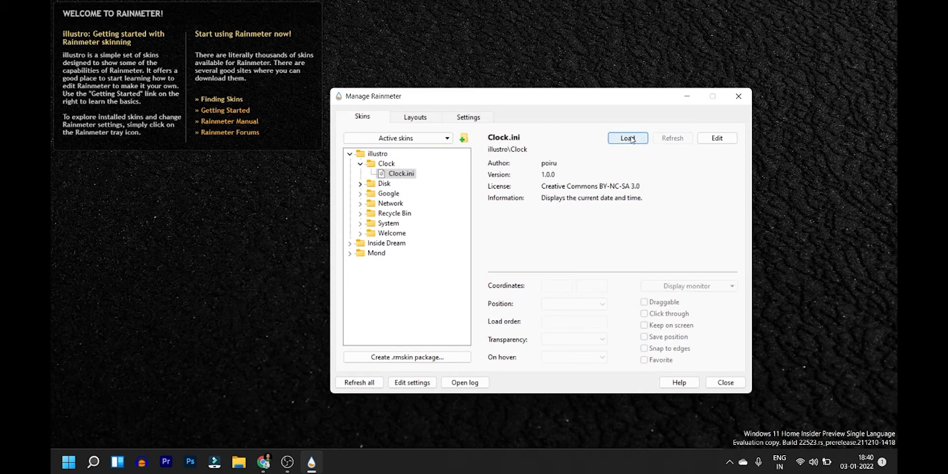
left_click(628, 138)
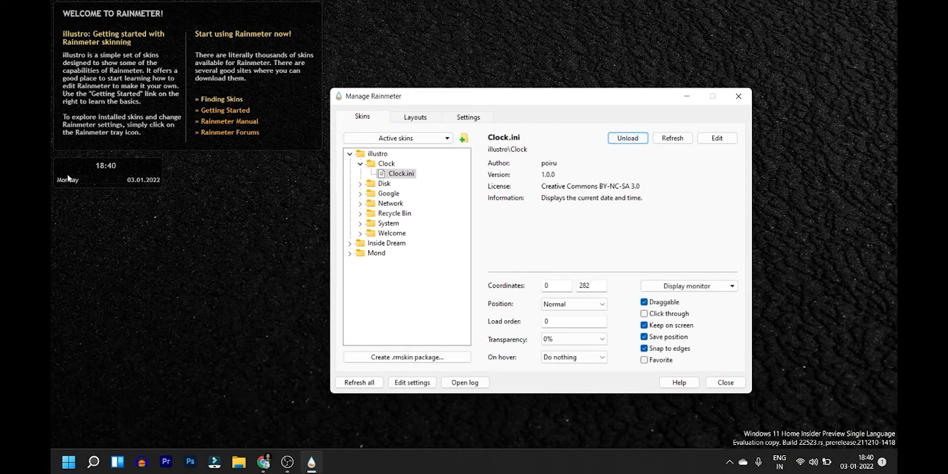
mouse_move(131, 171)
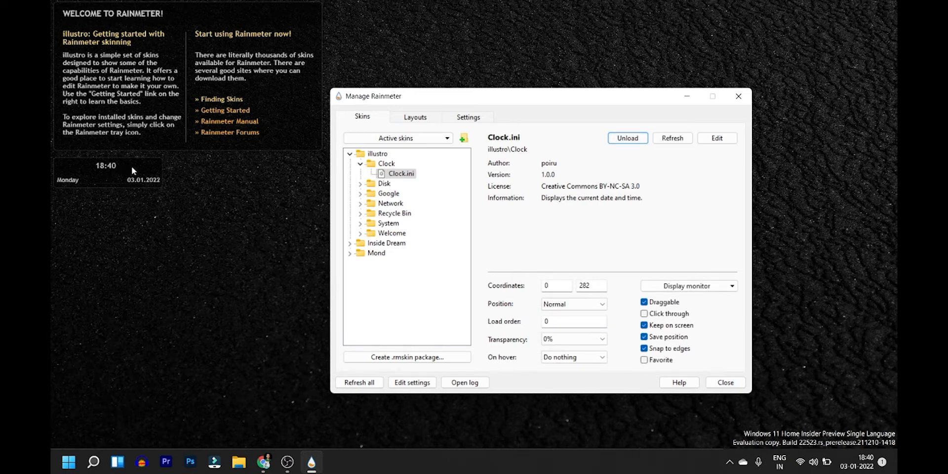
mouse_move(122, 167)
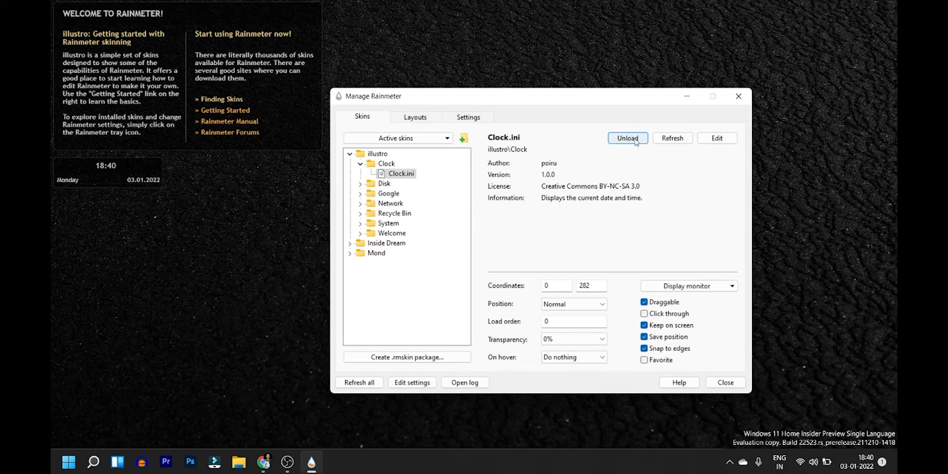
left_click(626, 138)
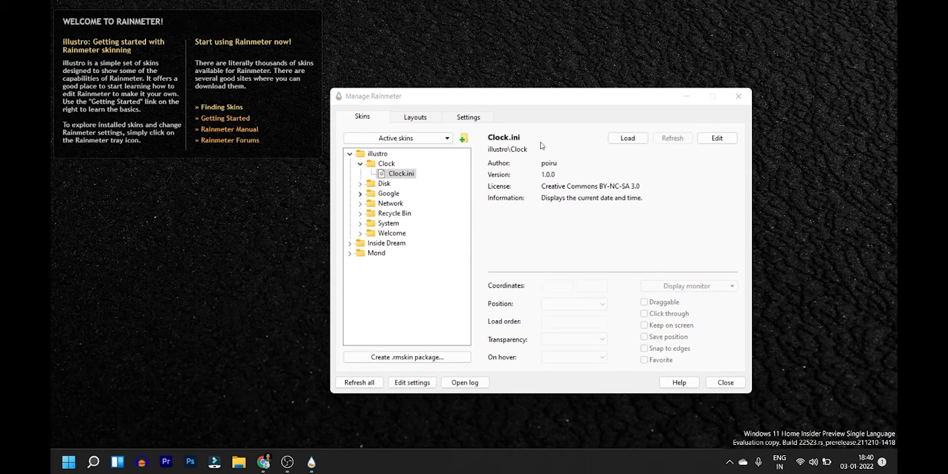
mouse_move(148, 39)
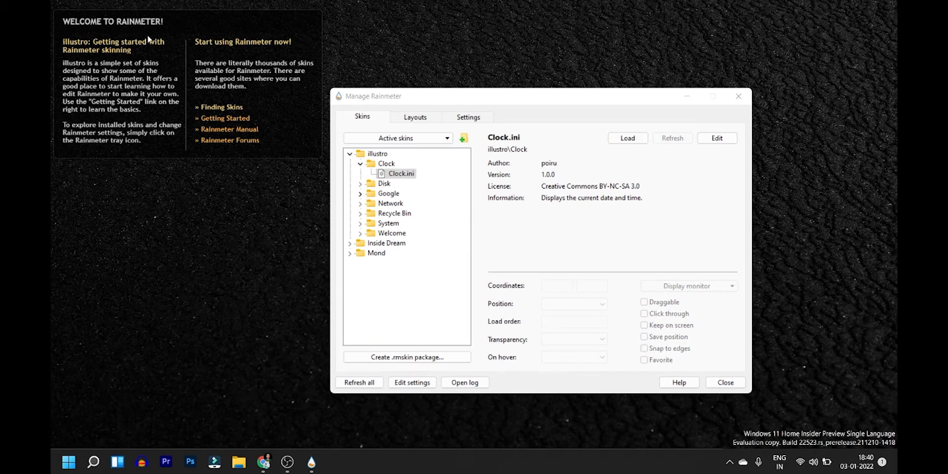
mouse_move(101, 33)
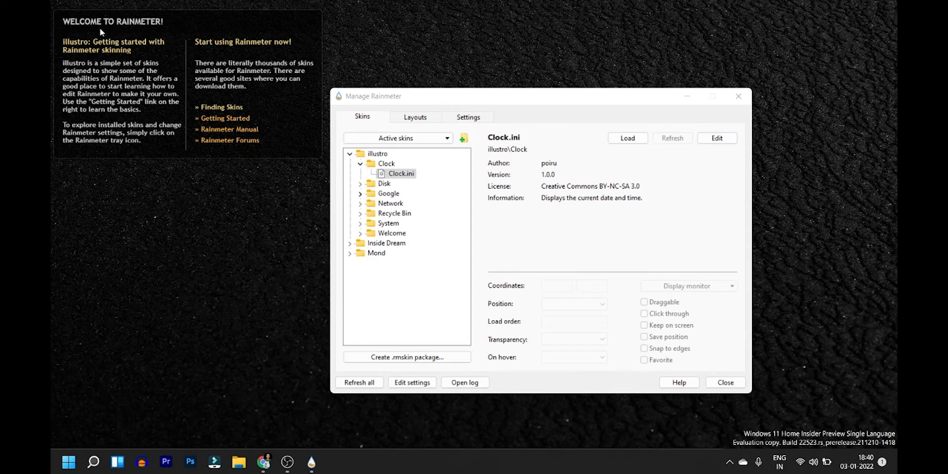
Select illustro's Welcome.ini and unload it from the desktop.
left_click(360, 163)
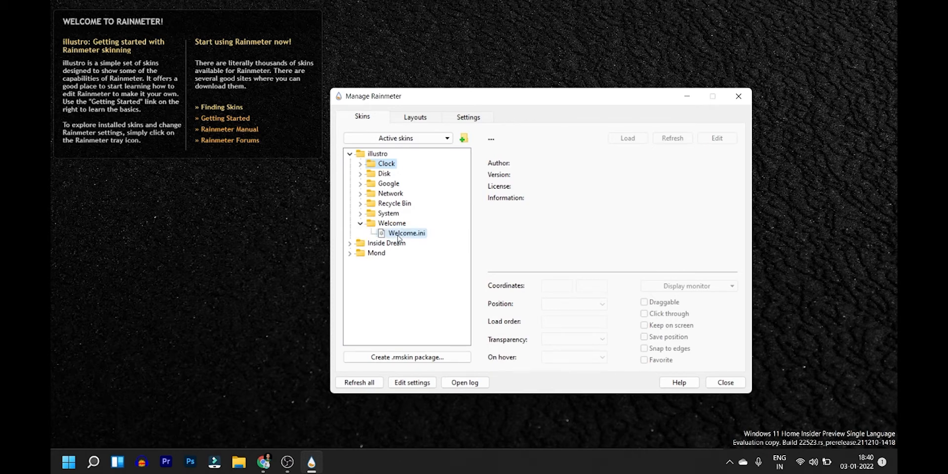
left_click(405, 233)
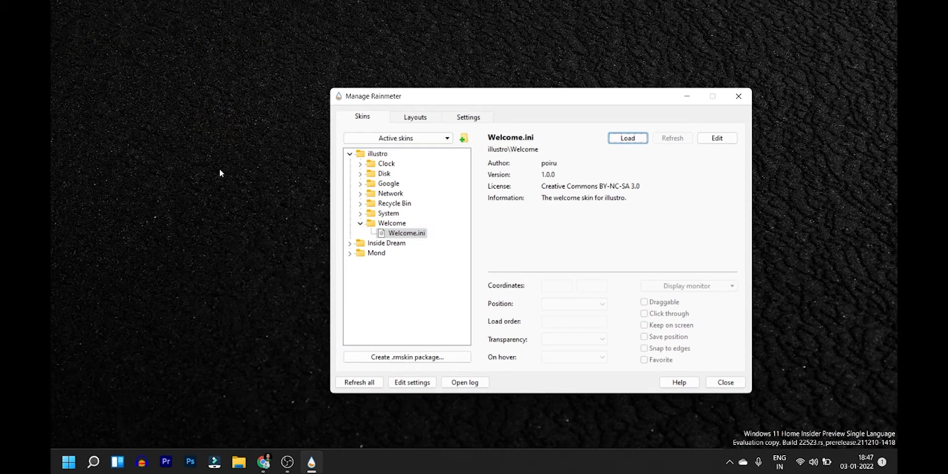
mouse_move(250, 252)
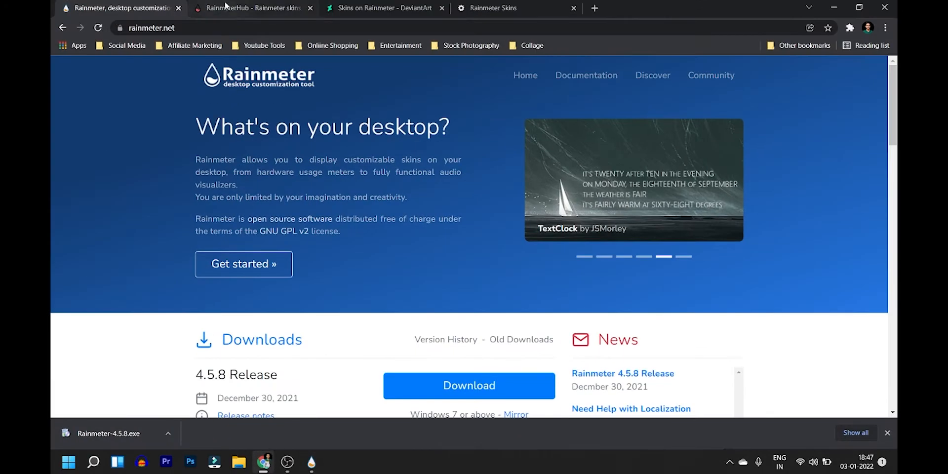
View the RainmeterHub skins gallery tab and scroll through its listings.
left_click(253, 8)
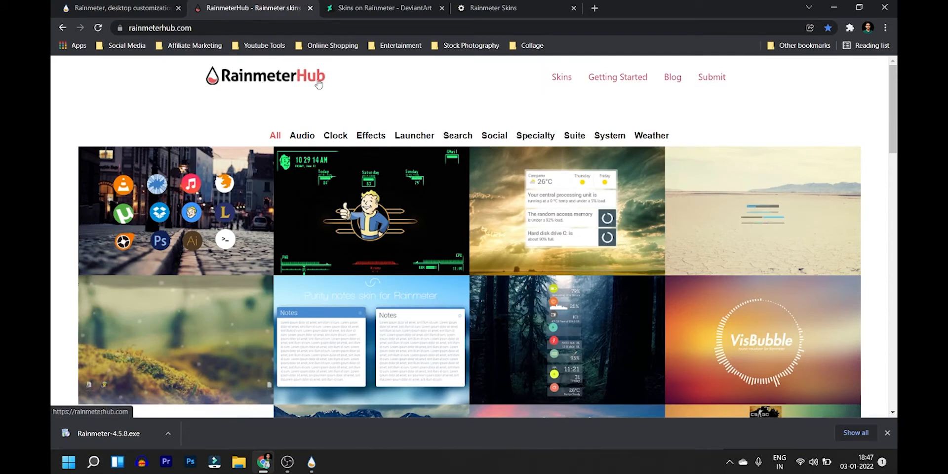
scroll("down", 3)
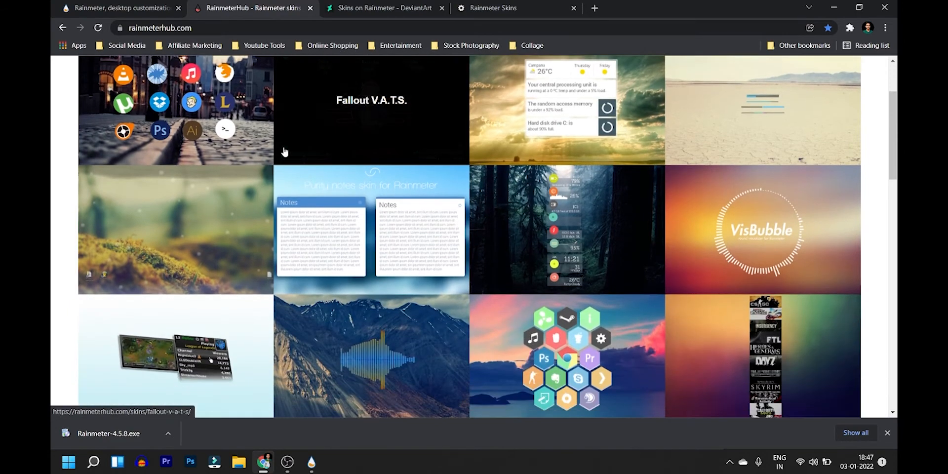
mouse_move(343, 165)
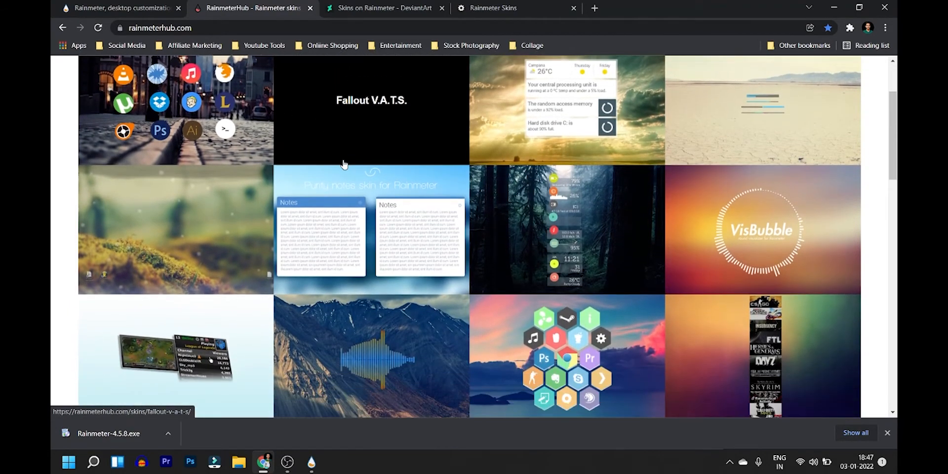
scroll("down", 3)
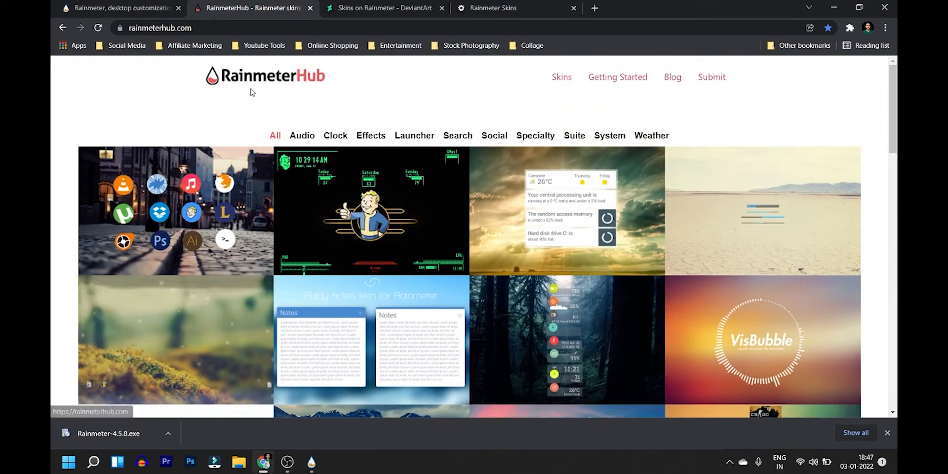
View the DeviantArt Rainmeter skins gallery tab and scroll through its thumbnails.
left_click(384, 8)
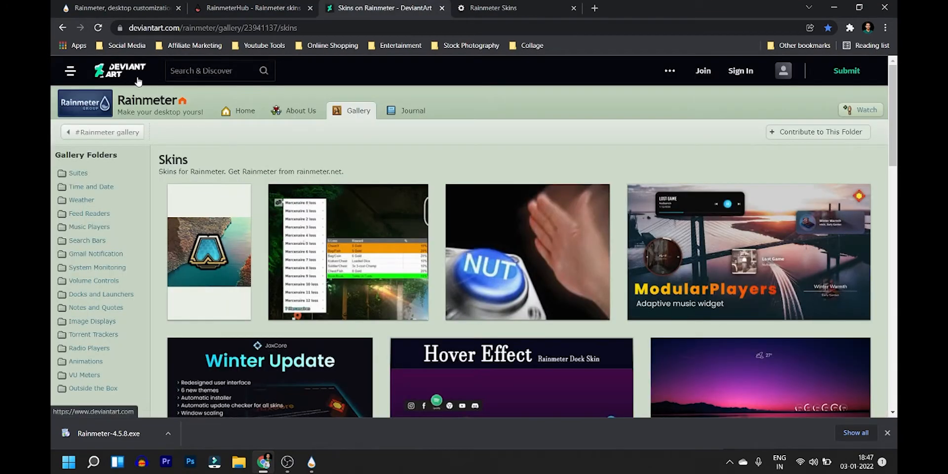
scroll("down", 3)
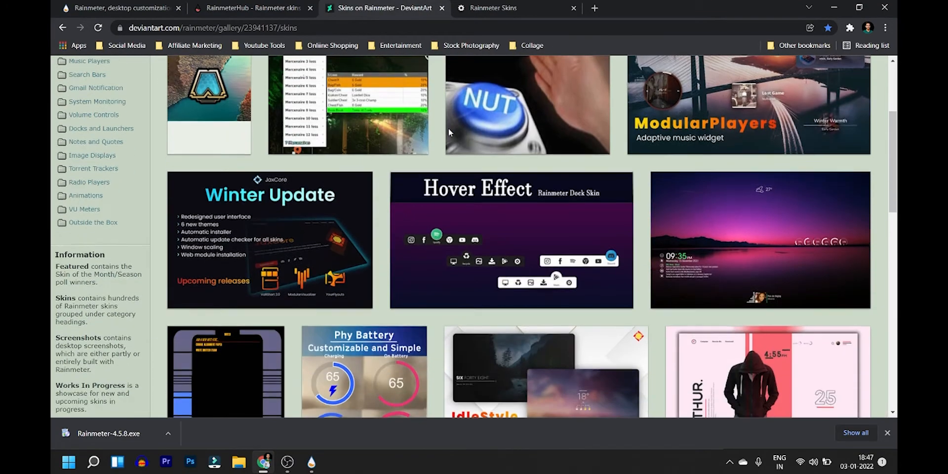
scroll("down", 3)
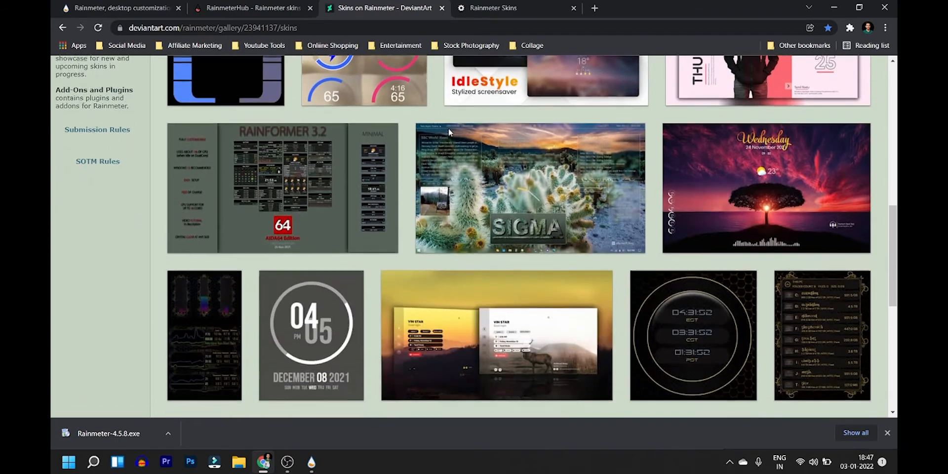
scroll("down", 3)
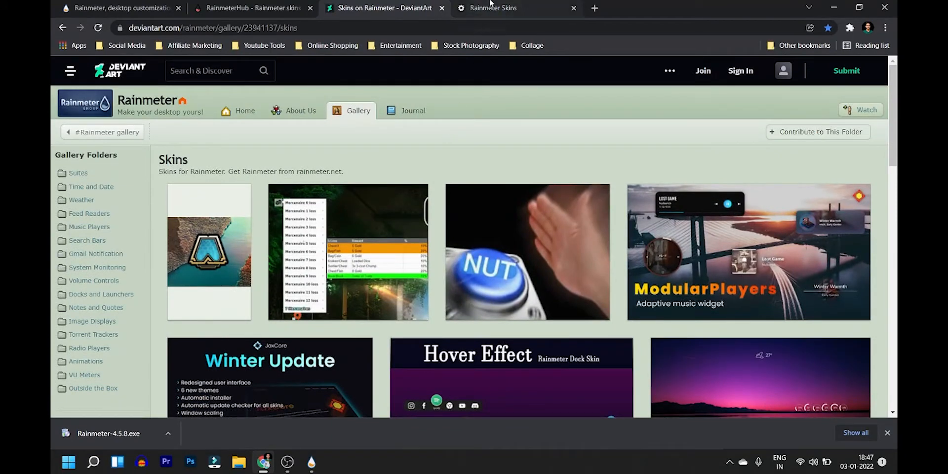
Browse VisualSkins' Recently Added Desktop Skins down to Bold Digital Clock and Date.
left_click(493, 8)
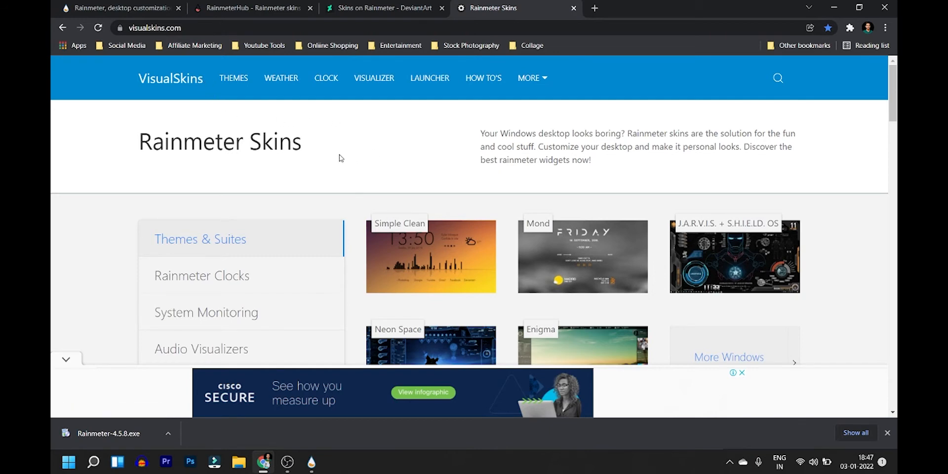
scroll("down", 3)
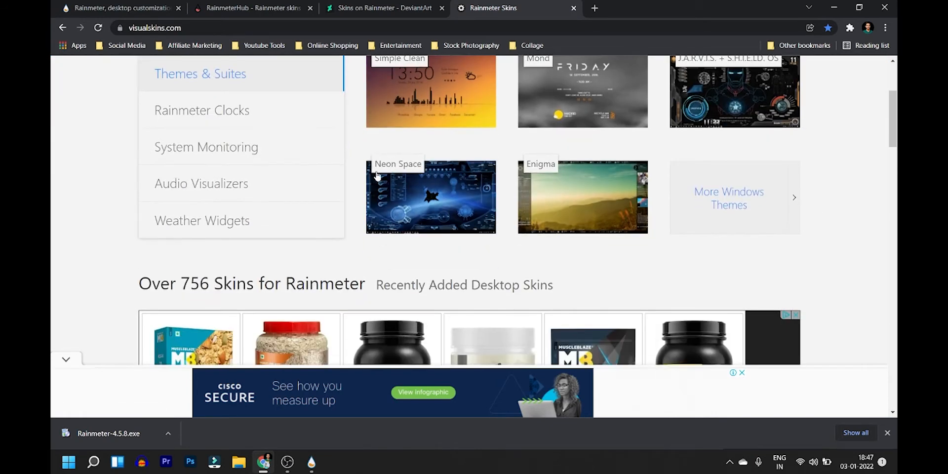
mouse_move(427, 137)
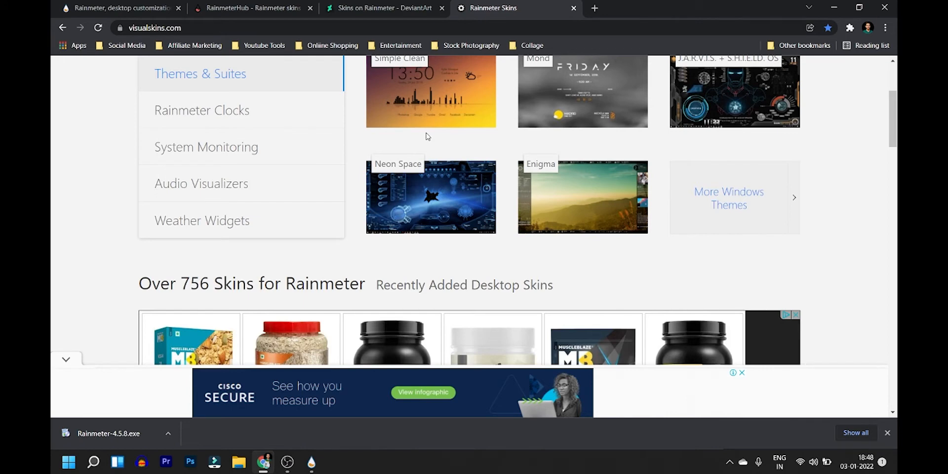
mouse_move(689, 113)
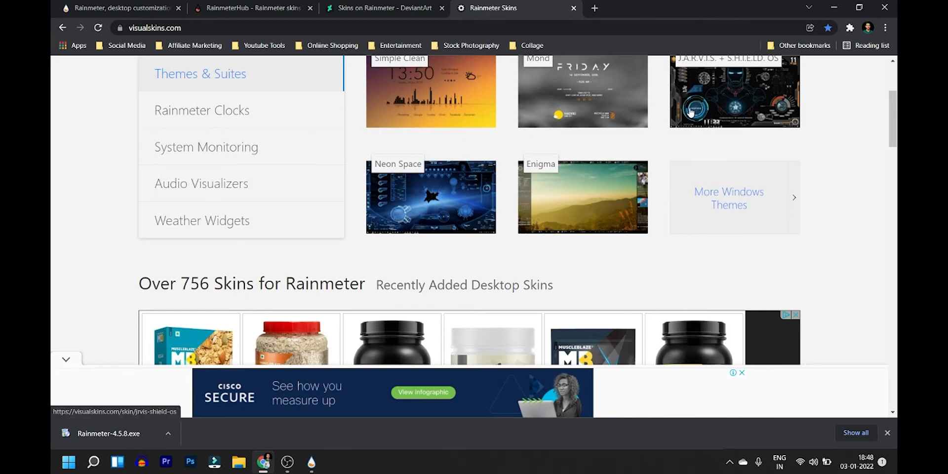
scroll("down", 3)
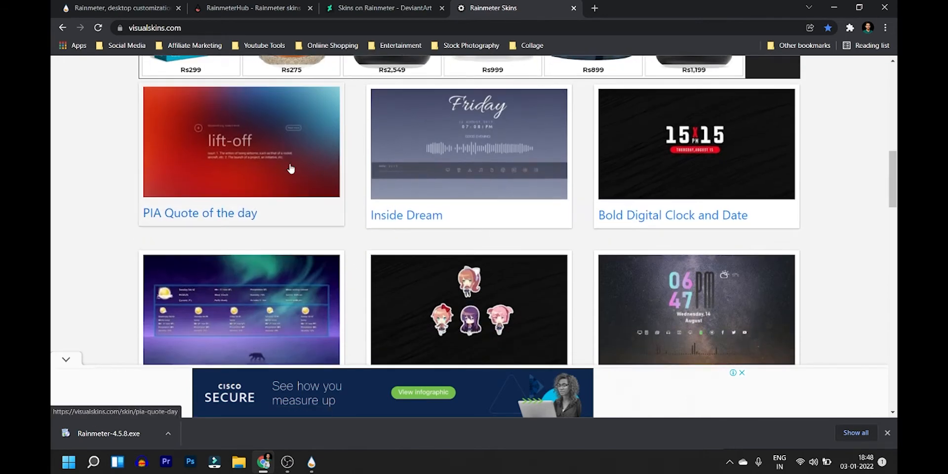
scroll("down", 3)
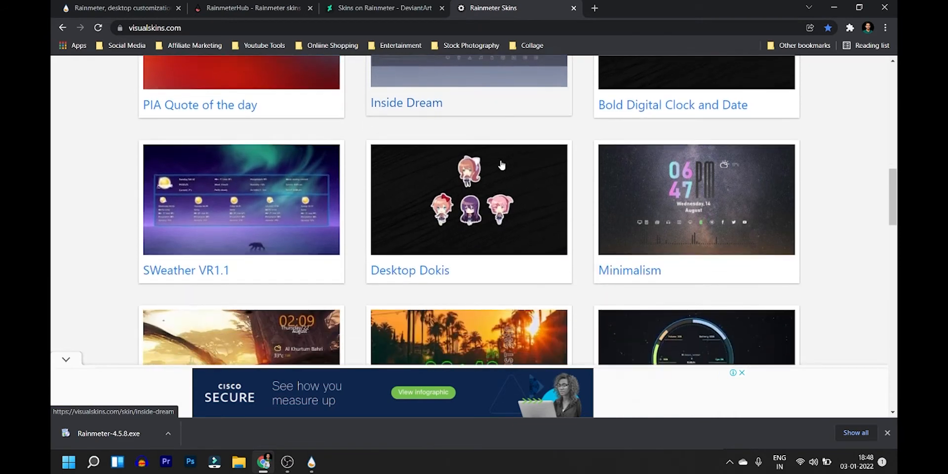
scroll("down", 3)
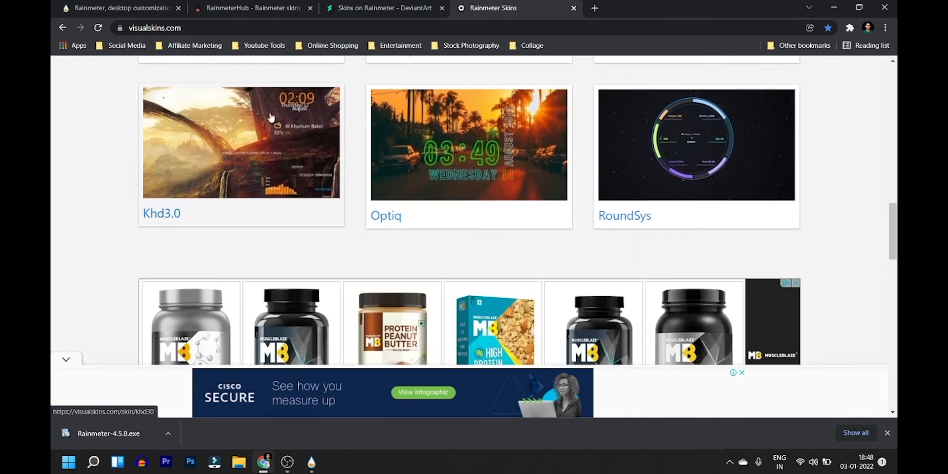
mouse_move(302, 145)
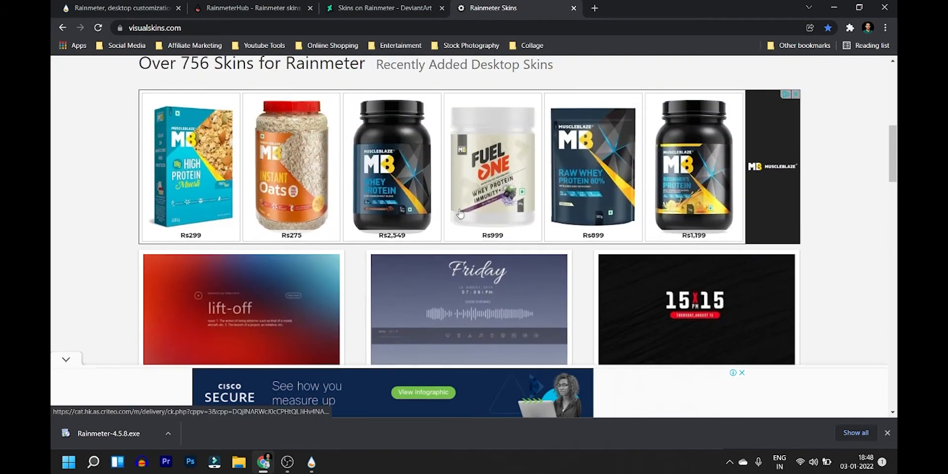
scroll("down", 3)
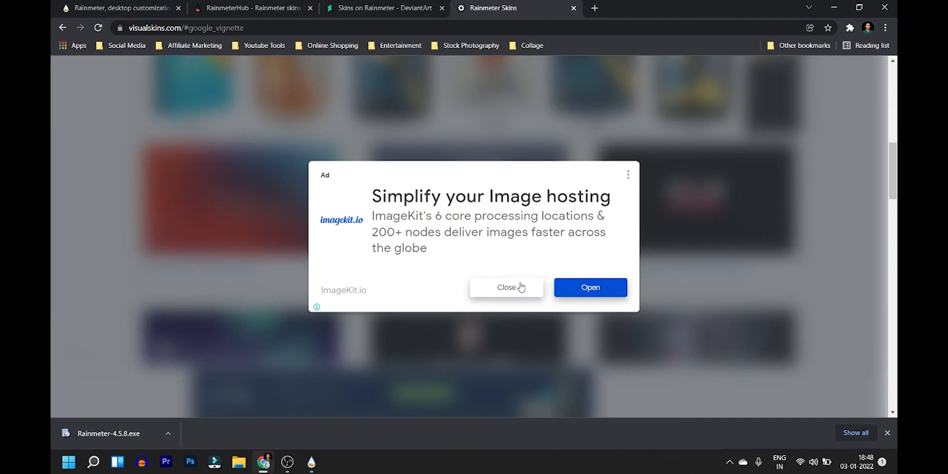
Close the ImageKit ad and download the Bold Digital Clock and Date .rmskin file.
left_click(506, 287)
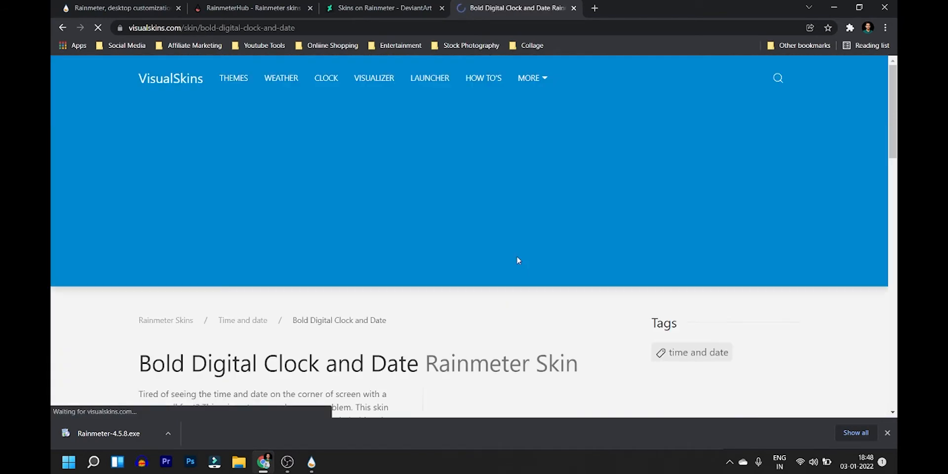
scroll("down", 3)
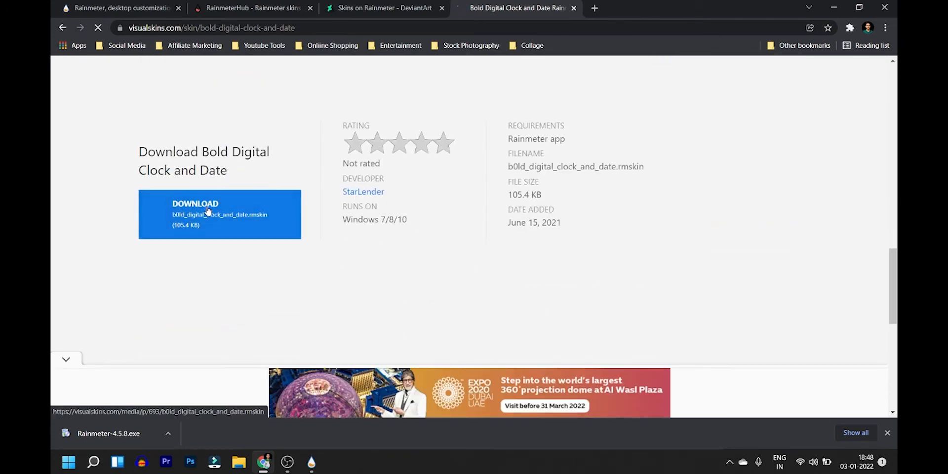
left_click(219, 215)
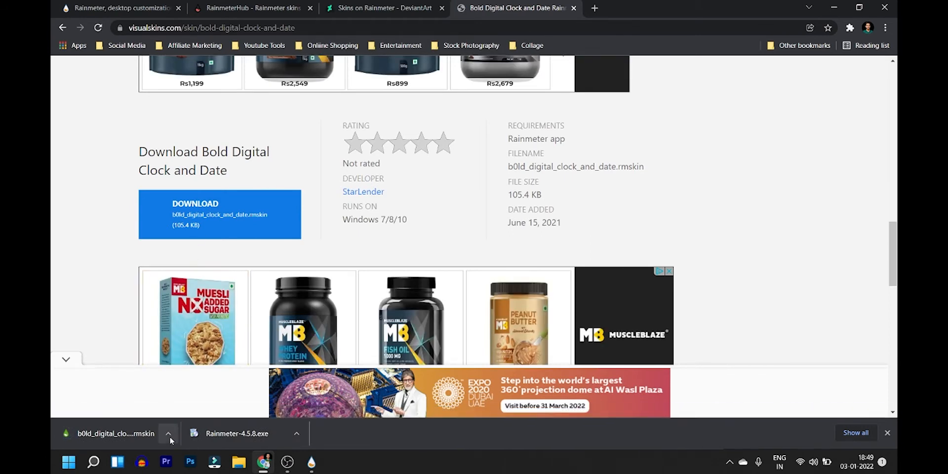
Install the downloaded BOLDY .rmskin so its clock with date loads on the desktop.
left_click(114, 433)
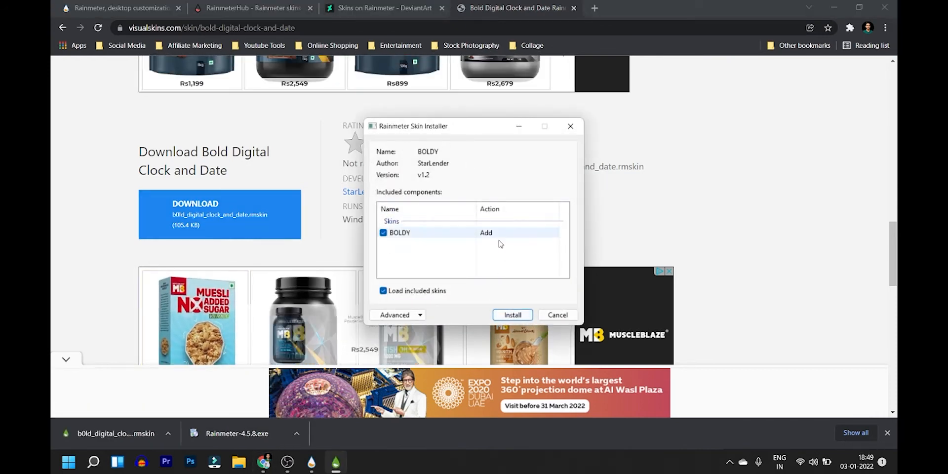
left_click(511, 314)
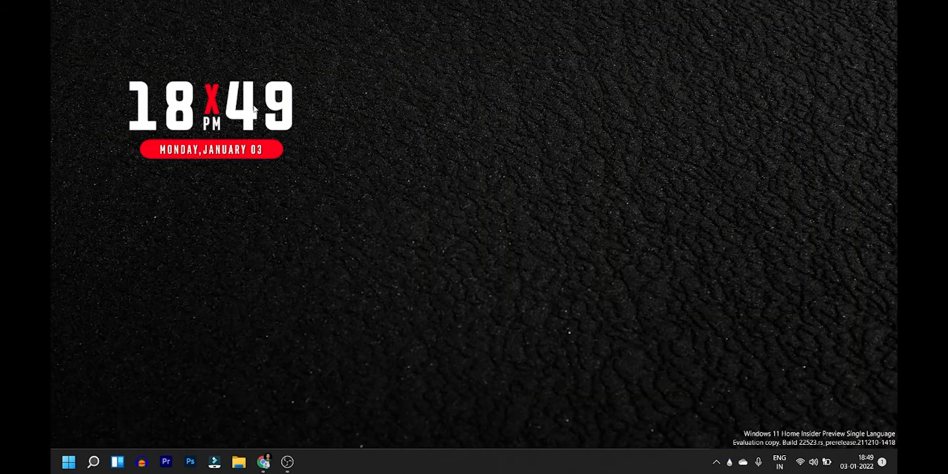
mouse_move(222, 117)
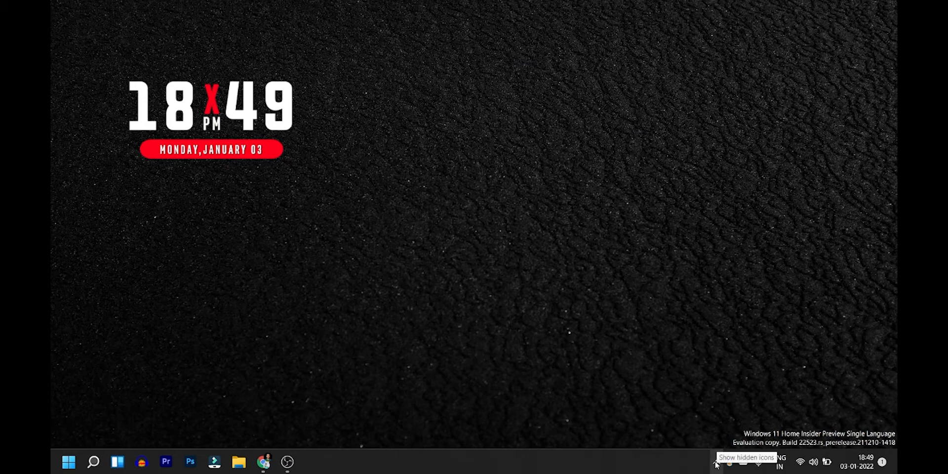
left_click(715, 462)
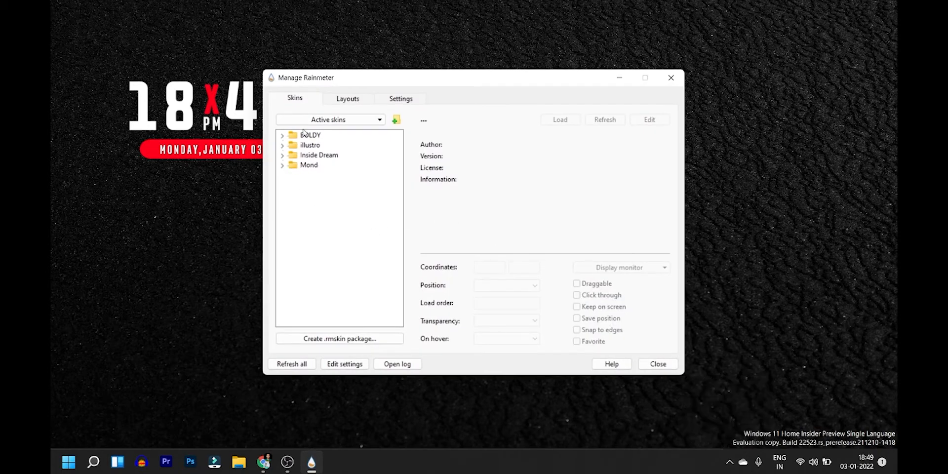
mouse_move(298, 135)
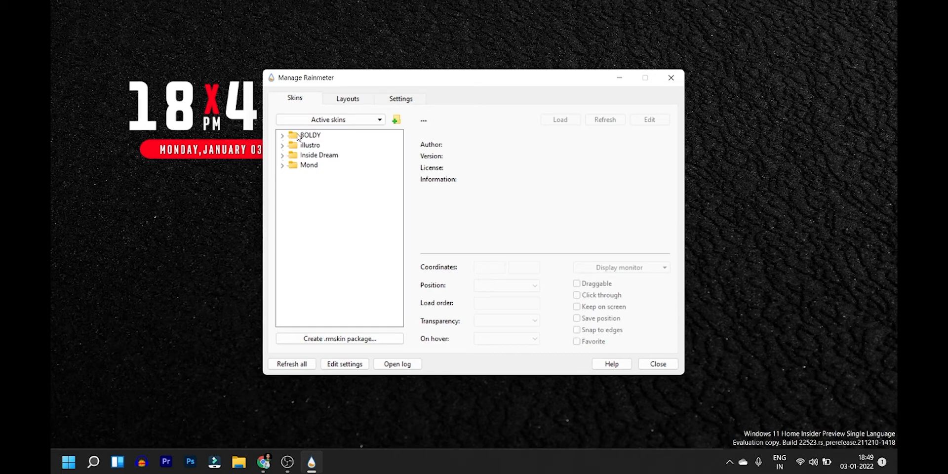
mouse_move(354, 71)
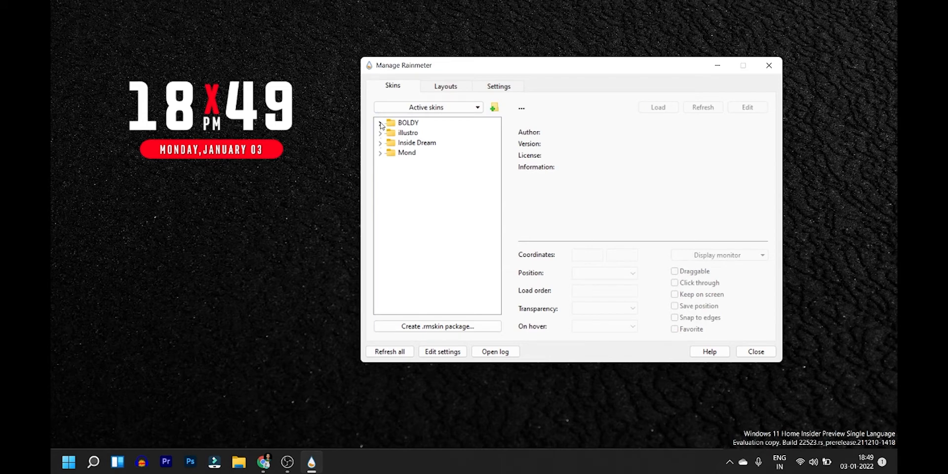
Select BOLDY's RedVersion.ini in the Skins tab to show its license and settings.
left_click(380, 123)
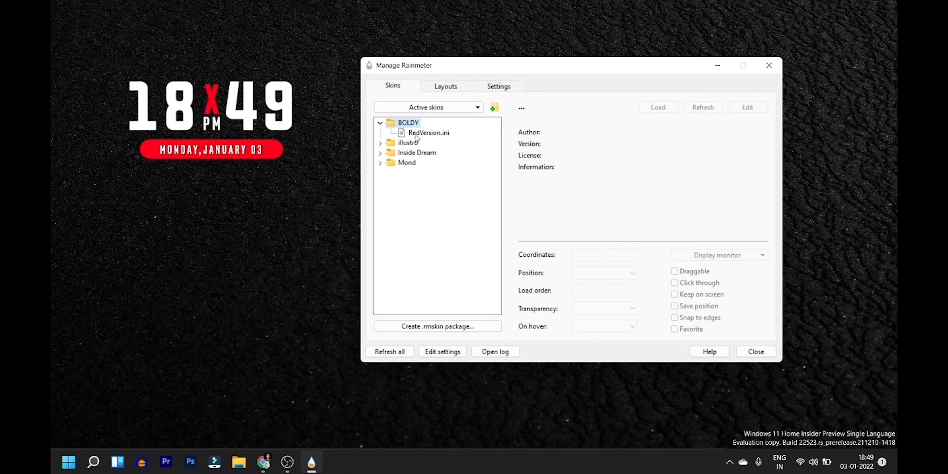
left_click(428, 132)
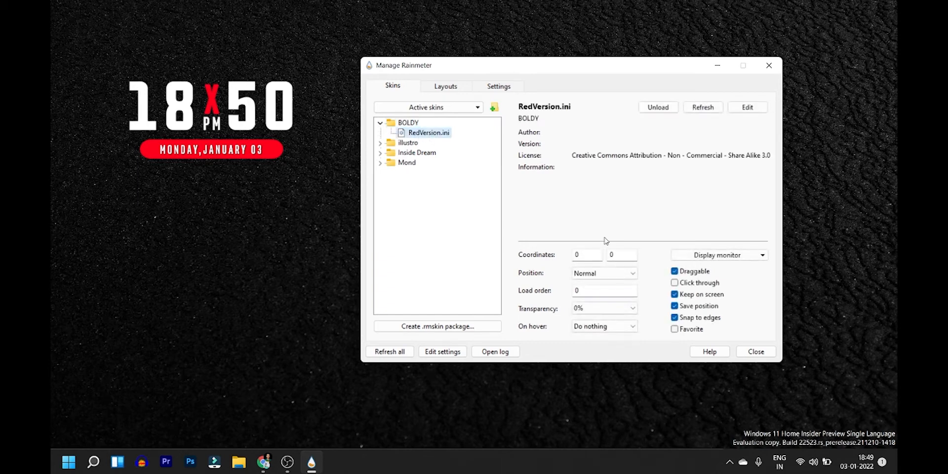
left_click(620, 254)
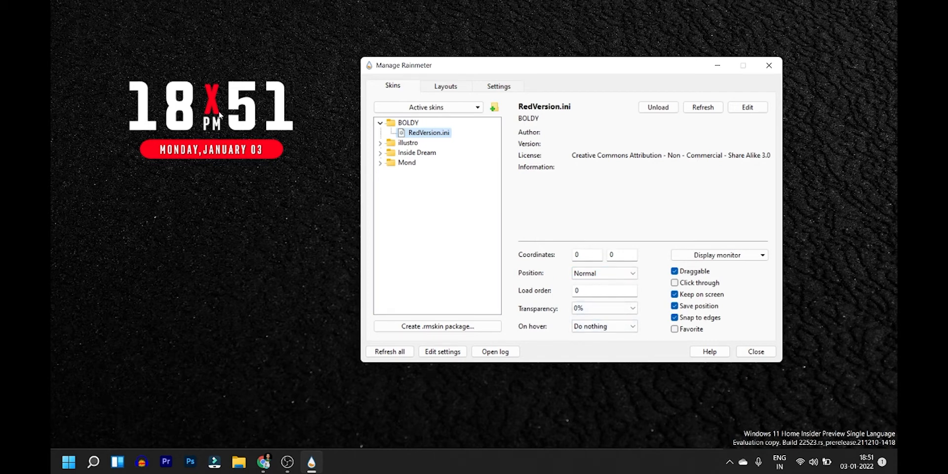
mouse_move(235, 119)
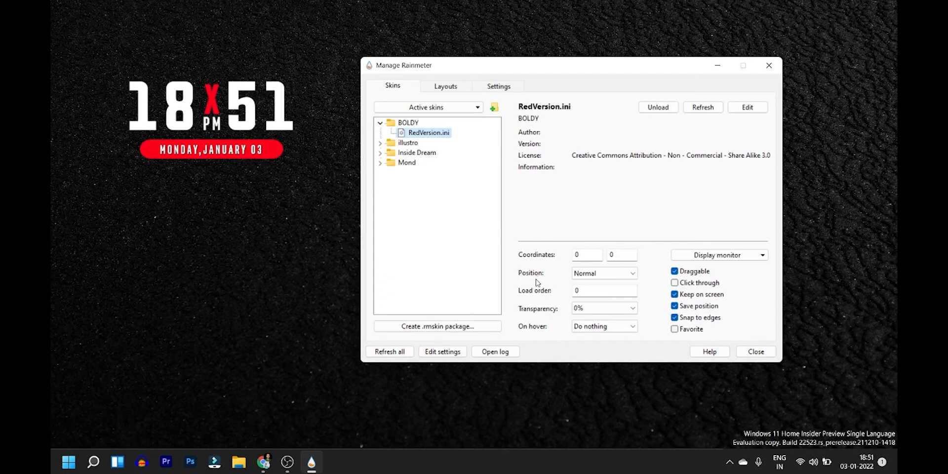
mouse_move(354, 195)
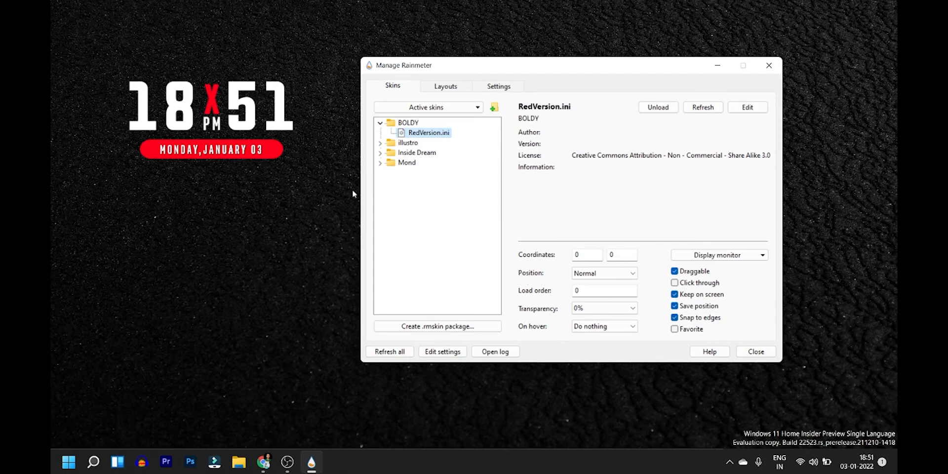
mouse_move(233, 131)
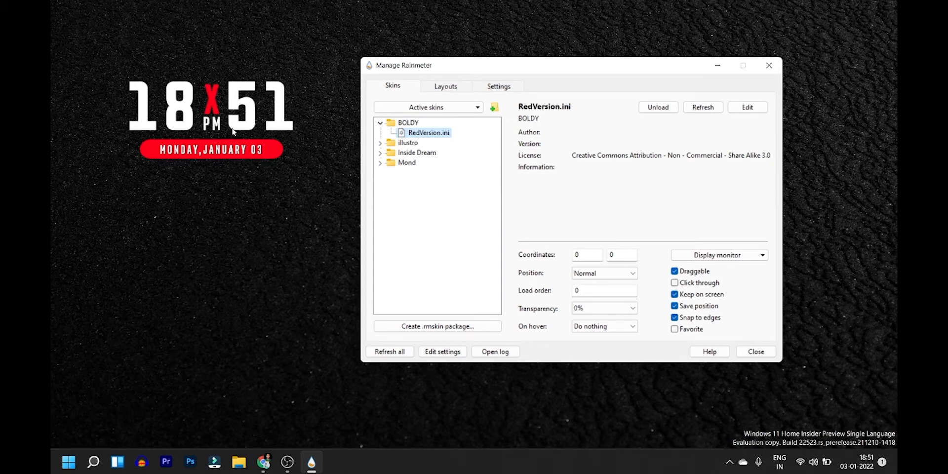
mouse_move(572, 269)
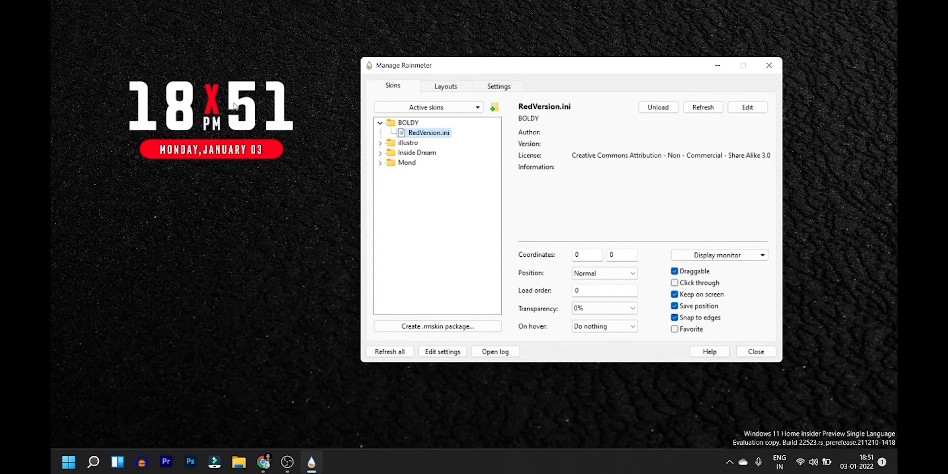
mouse_move(641, 284)
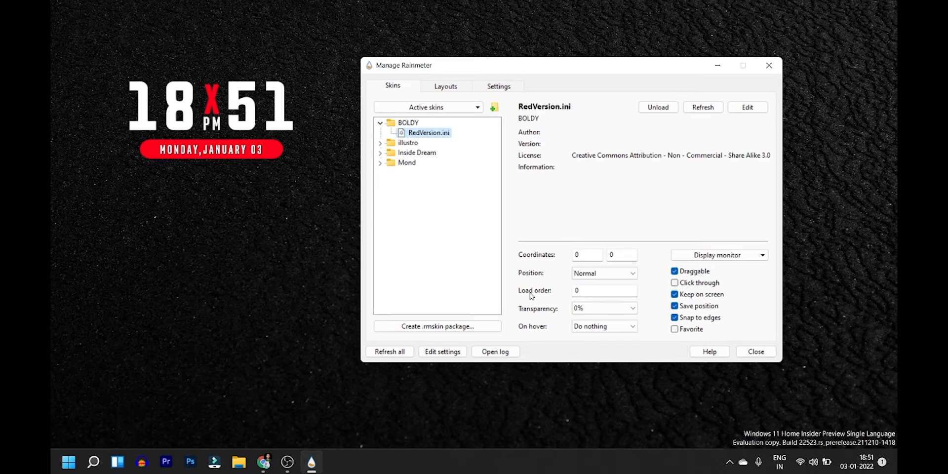
mouse_move(534, 297)
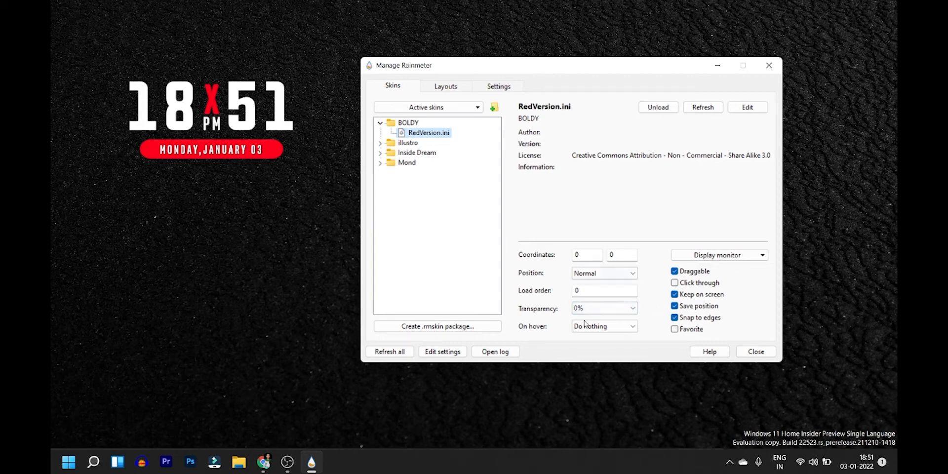
Set RedVersion.ini transparency to 50%, then back to 0% for a fully opaque clock.
left_click(632, 308)
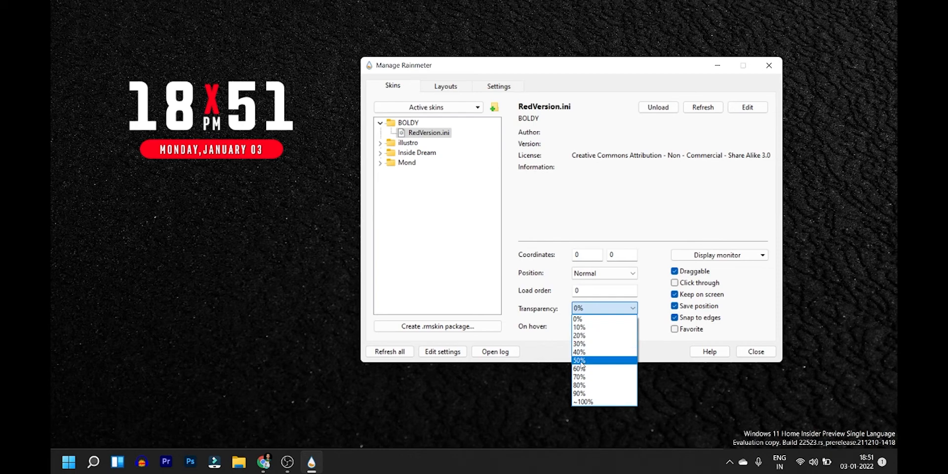
mouse_move(580, 360)
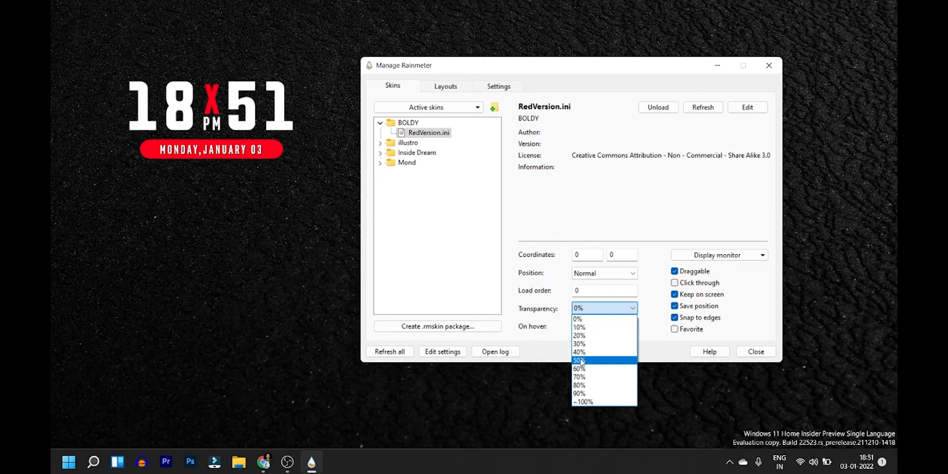
left_click(579, 361)
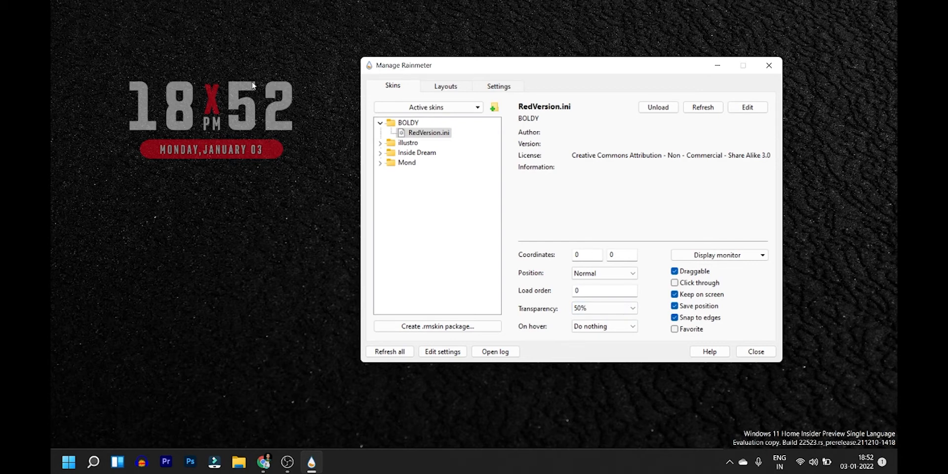
mouse_move(246, 110)
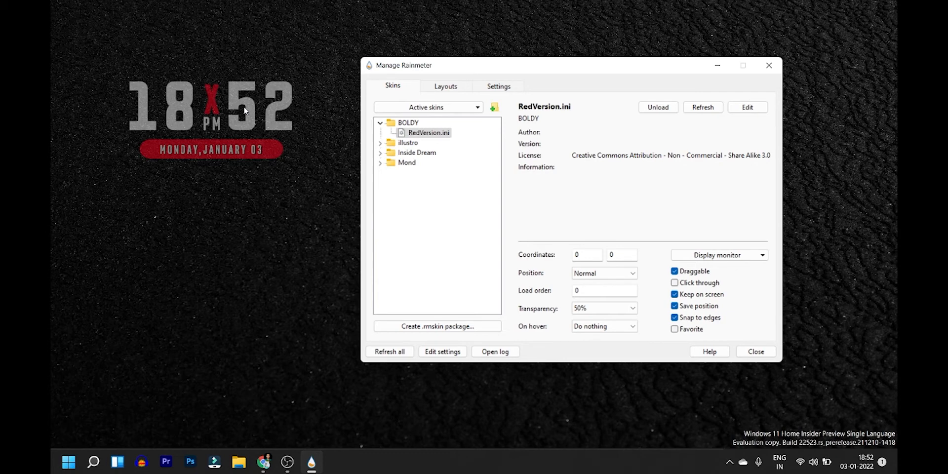
left_click(603, 308)
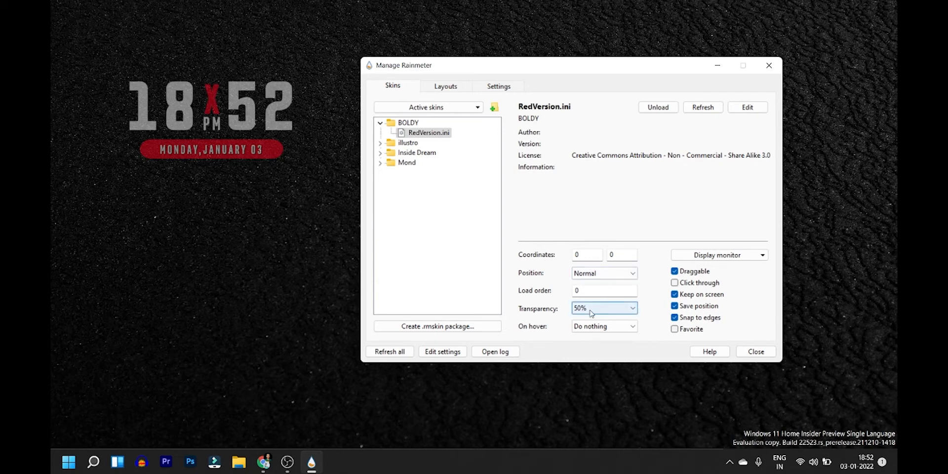
left_click(631, 308)
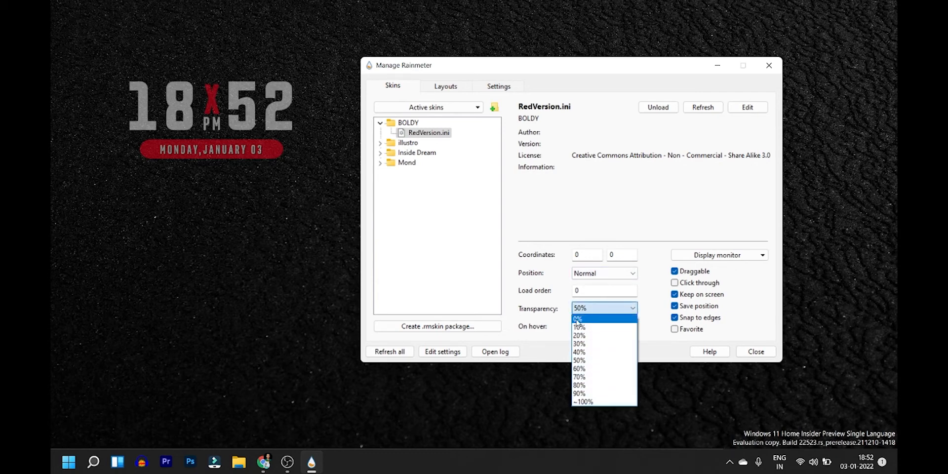
left_click(578, 319)
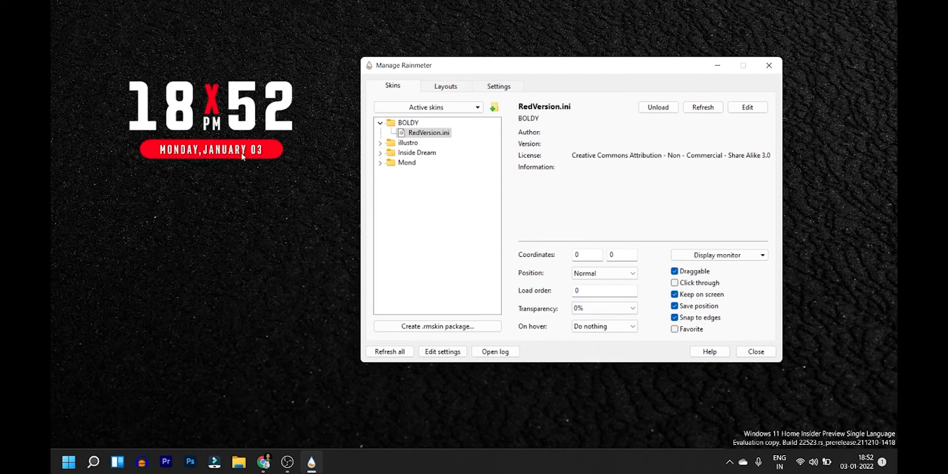
mouse_move(522, 335)
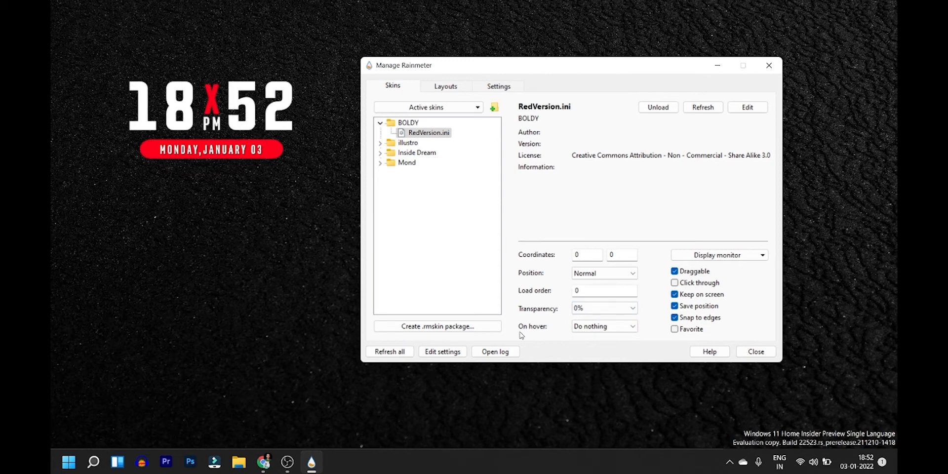
mouse_move(523, 335)
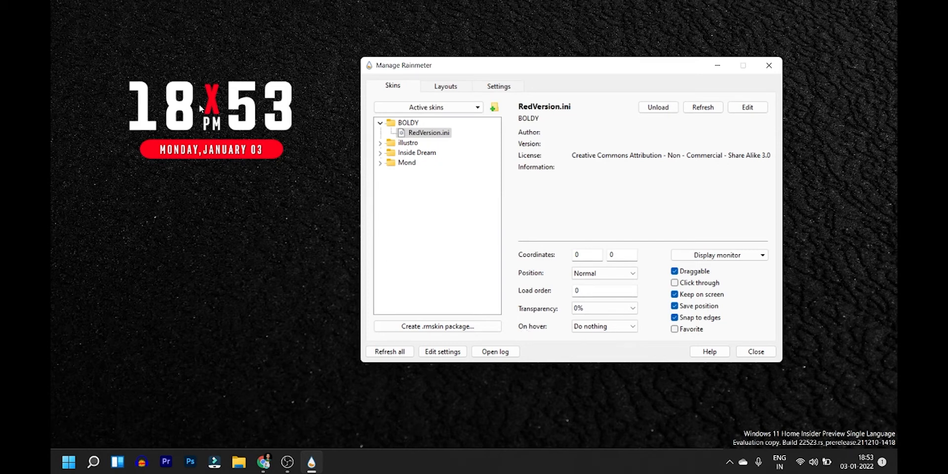
mouse_move(236, 132)
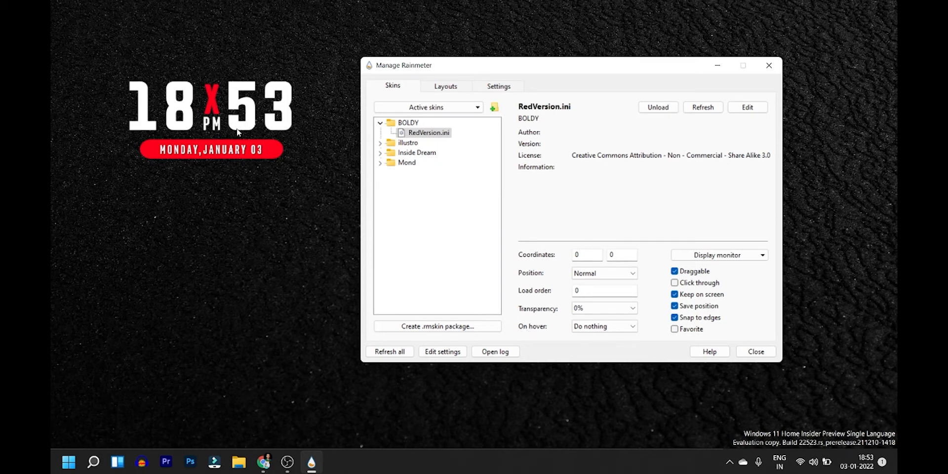
left_click(603, 325)
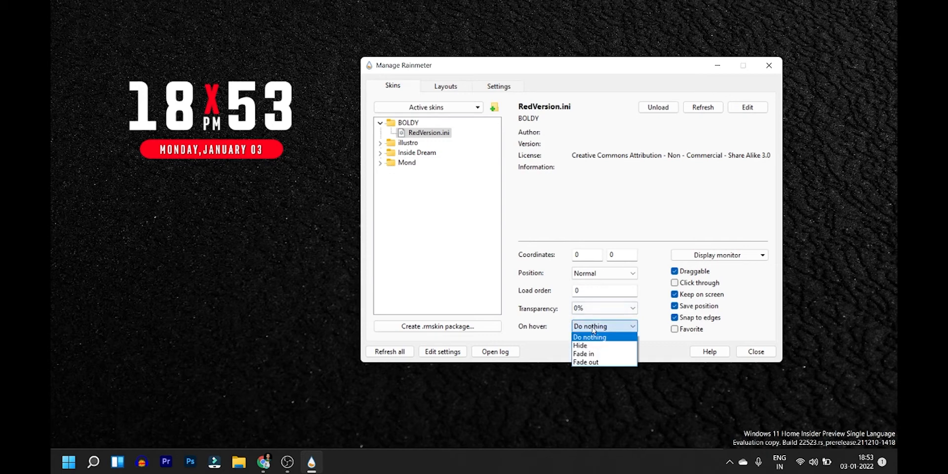
mouse_move(584, 343)
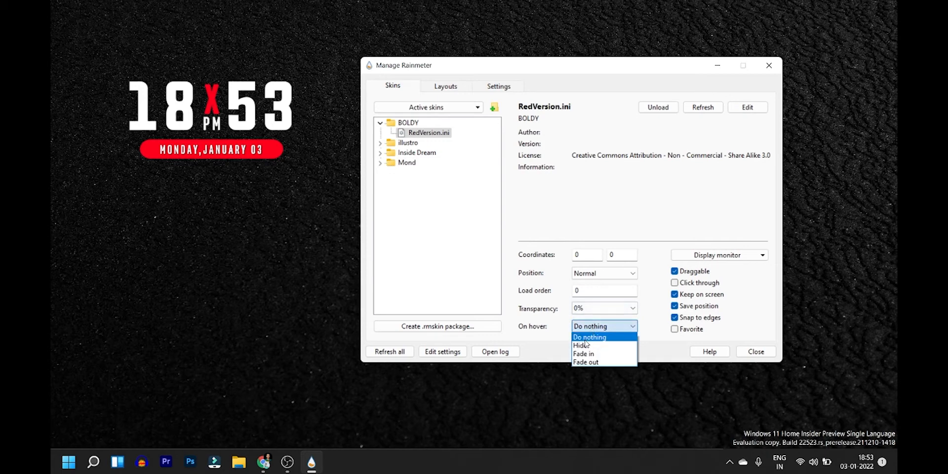
left_click(582, 345)
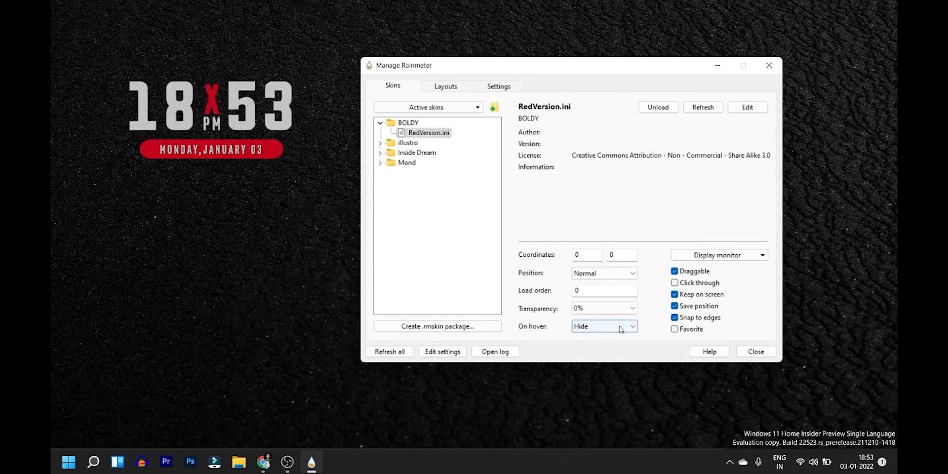
left_click(604, 326)
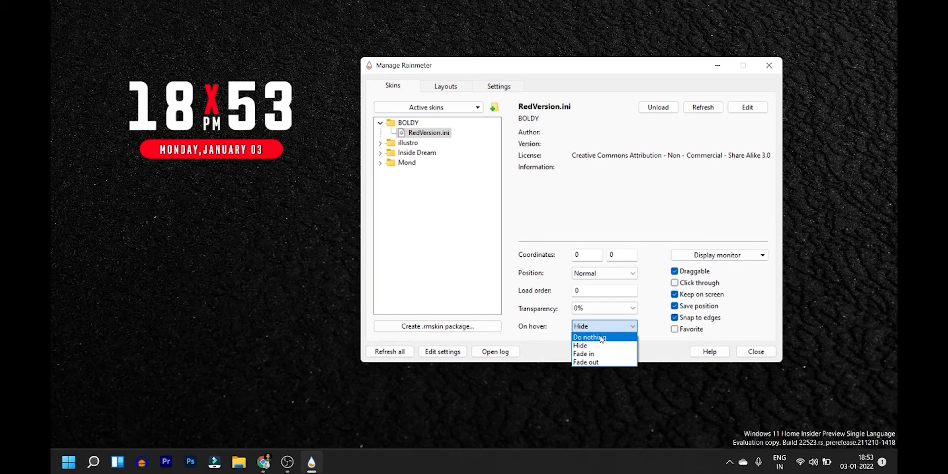
left_click(588, 337)
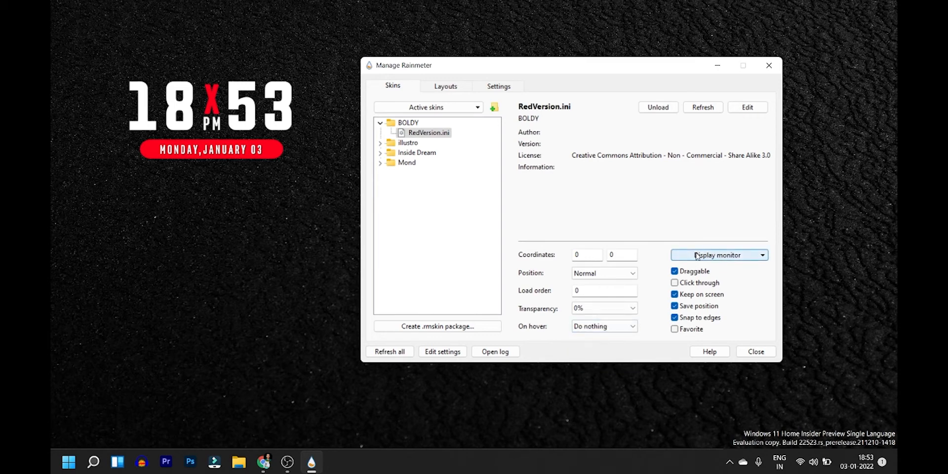
mouse_move(686, 259)
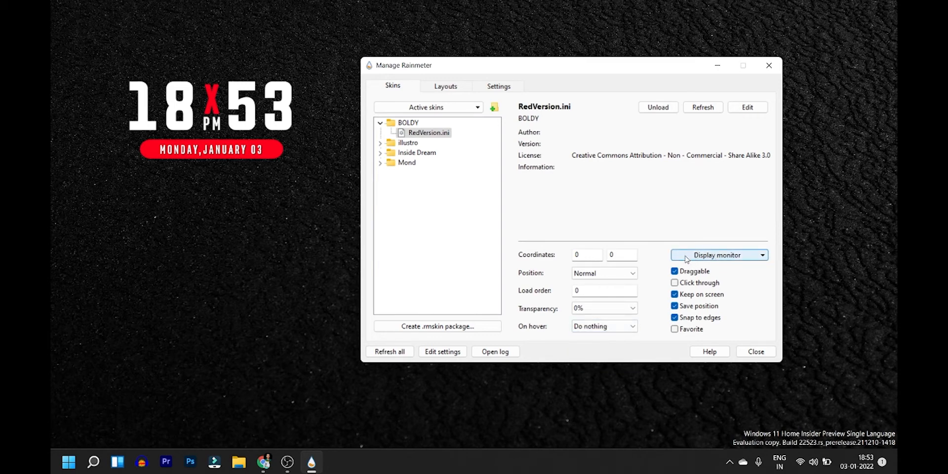
mouse_move(731, 255)
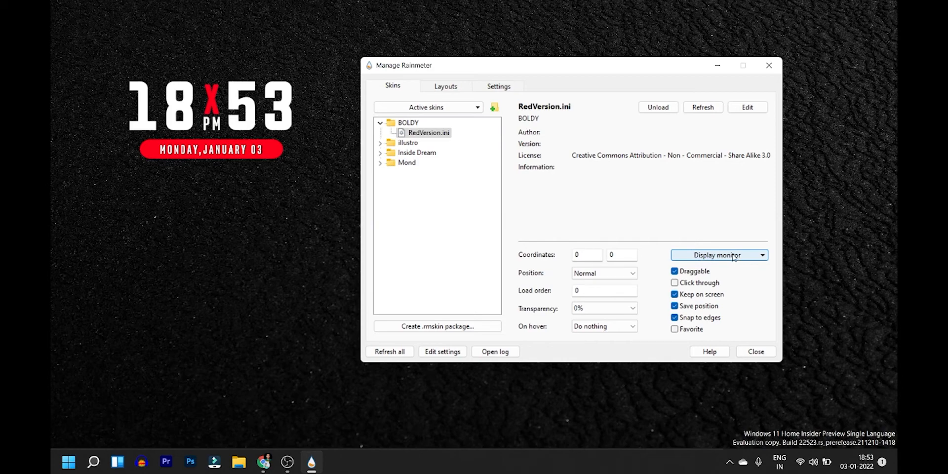
mouse_move(737, 260)
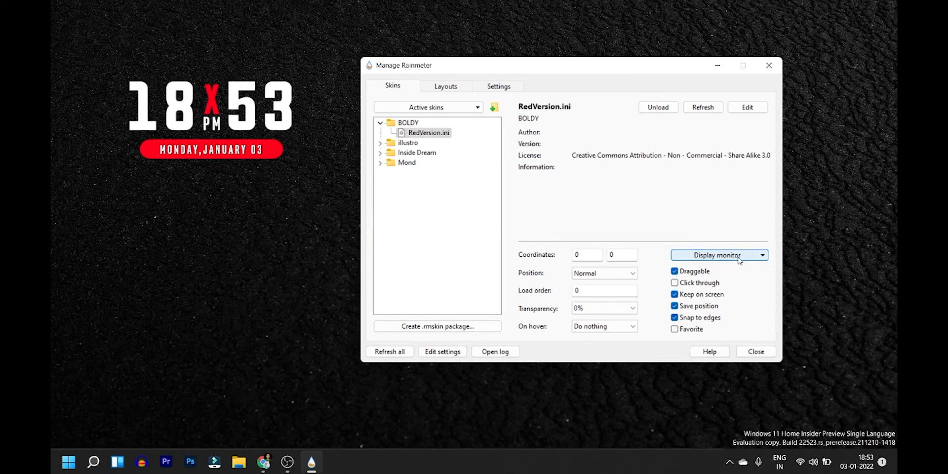
mouse_move(177, 140)
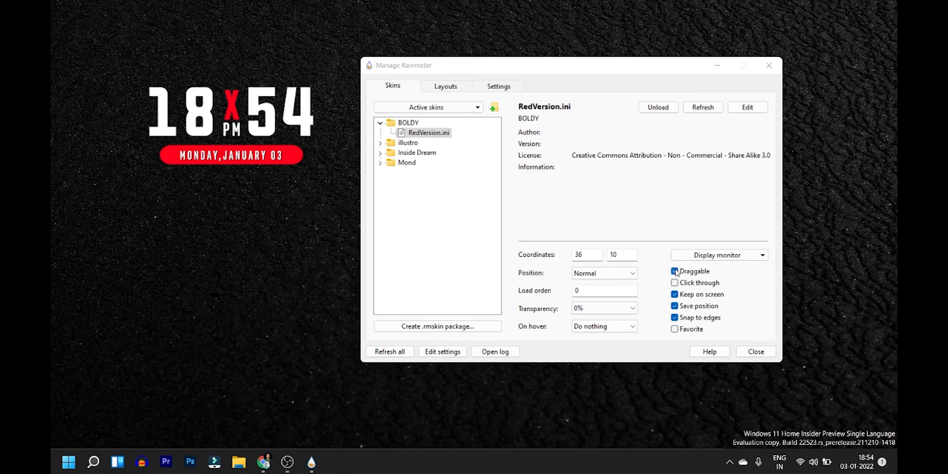
Leave Draggable unchecked to lock the clock at 0, 0 and try the Click through option.
left_click(675, 271)
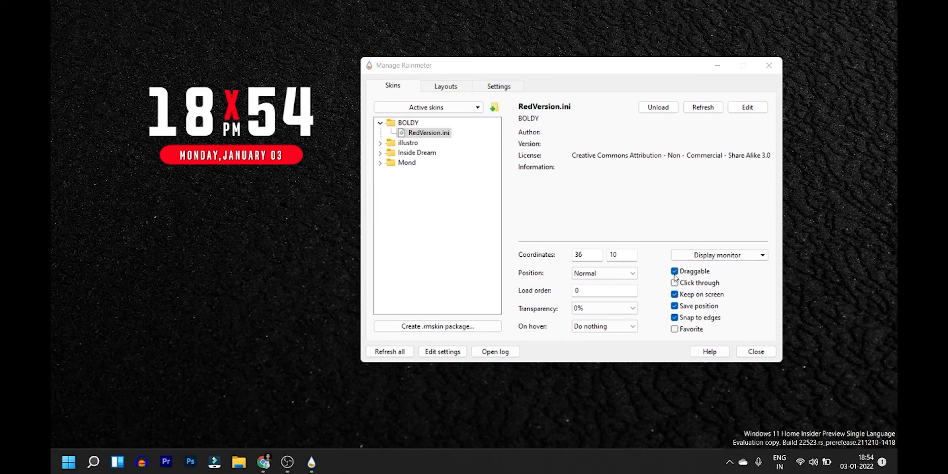
left_click(674, 270)
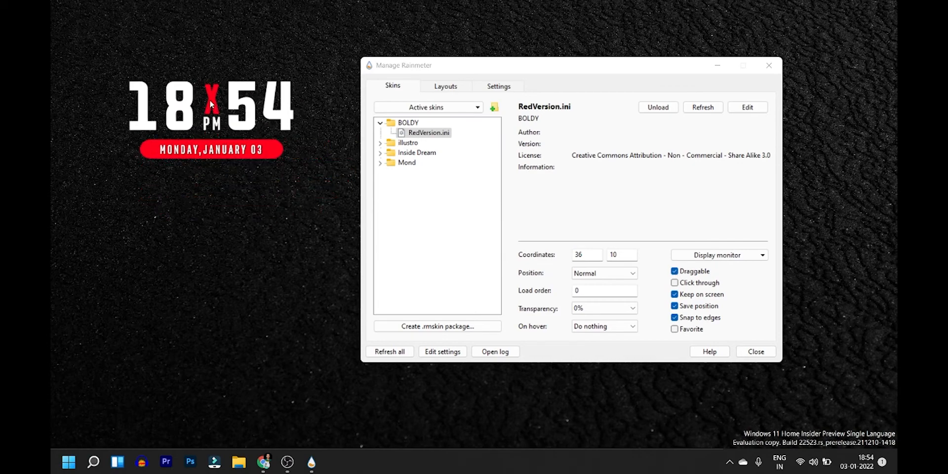
left_click(674, 270)
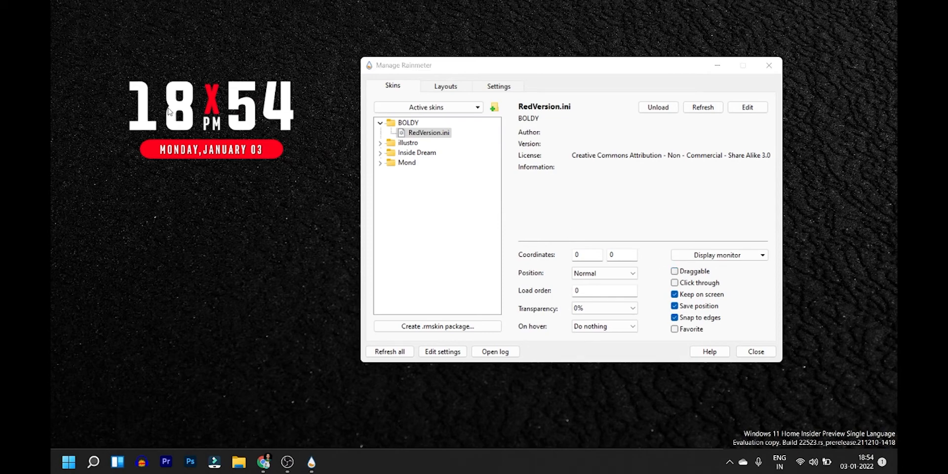
mouse_move(184, 111)
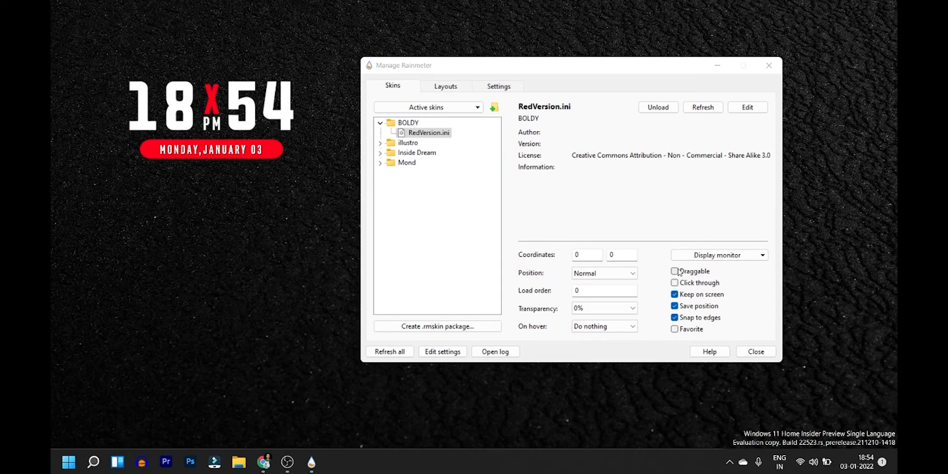
mouse_move(686, 273)
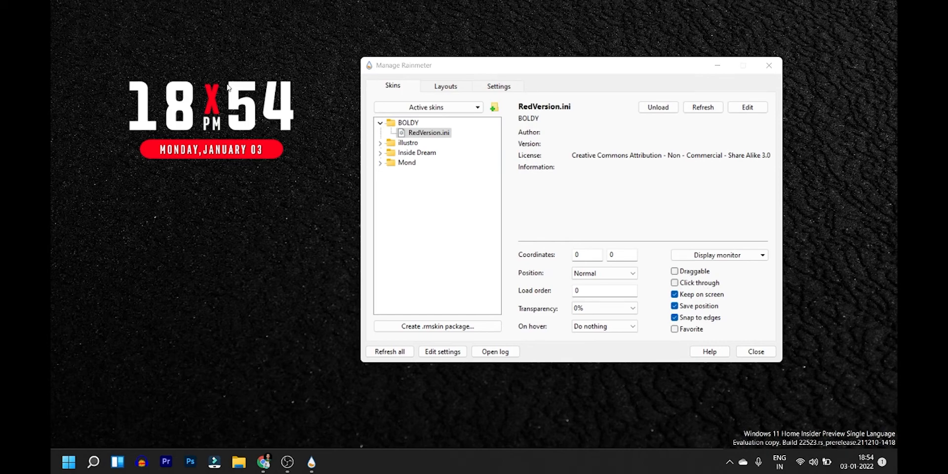
mouse_move(201, 100)
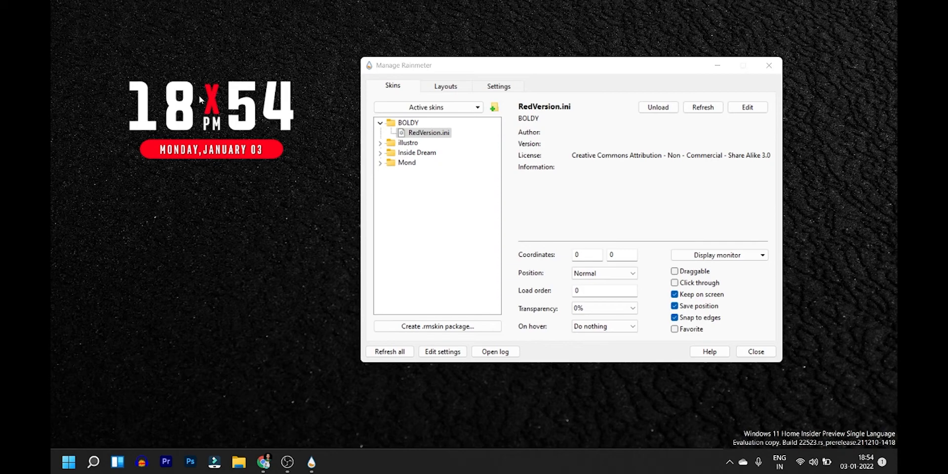
mouse_move(188, 100)
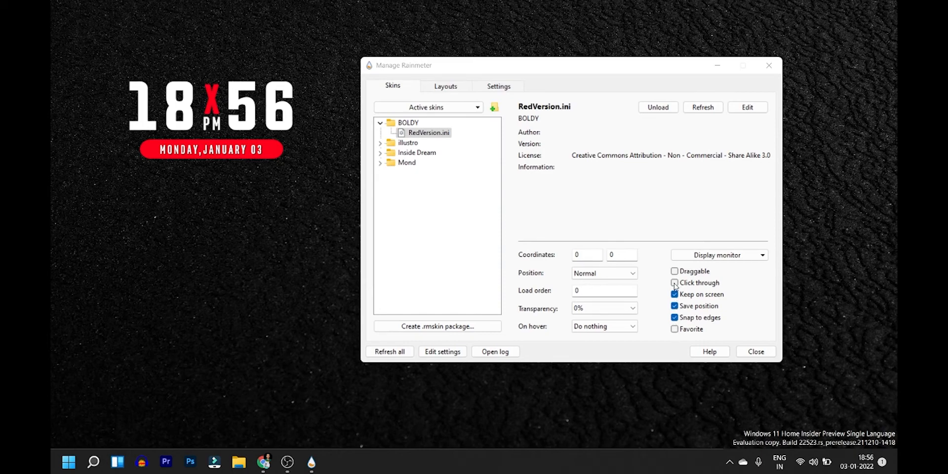
left_click(674, 283)
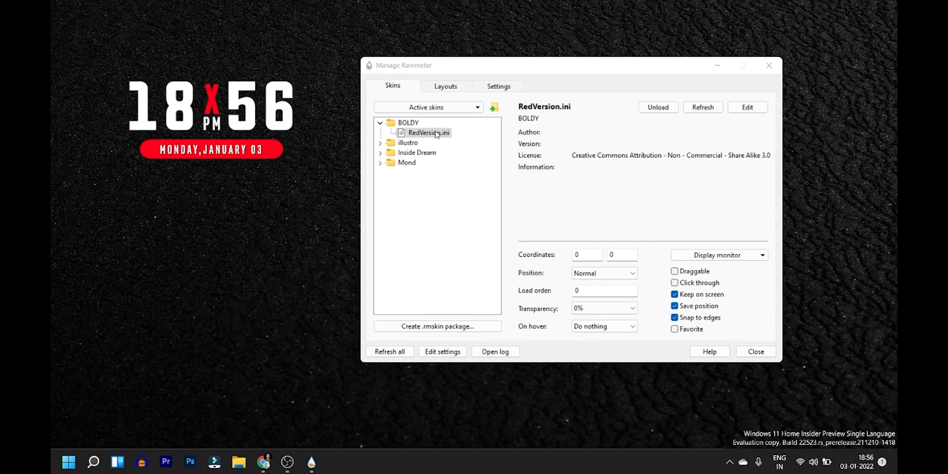
Unload the BOLDY RedVersion skin so the bold clock disappears from the desktop.
left_click(657, 106)
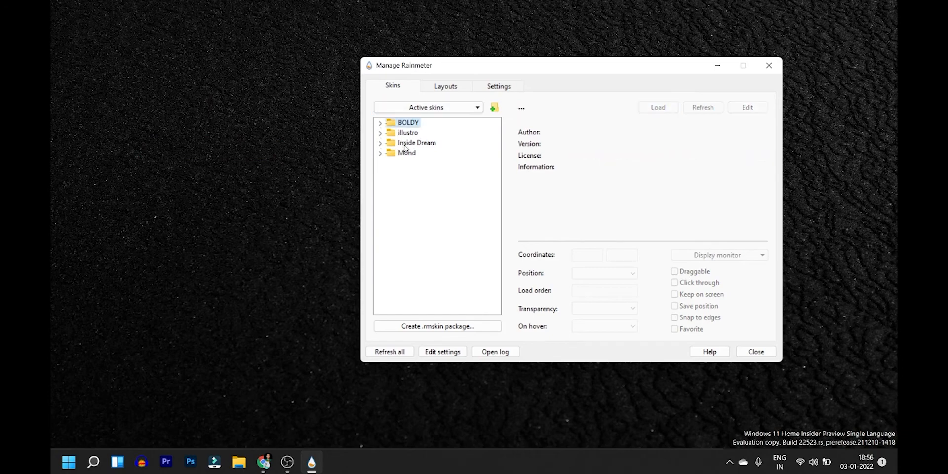
mouse_move(405, 145)
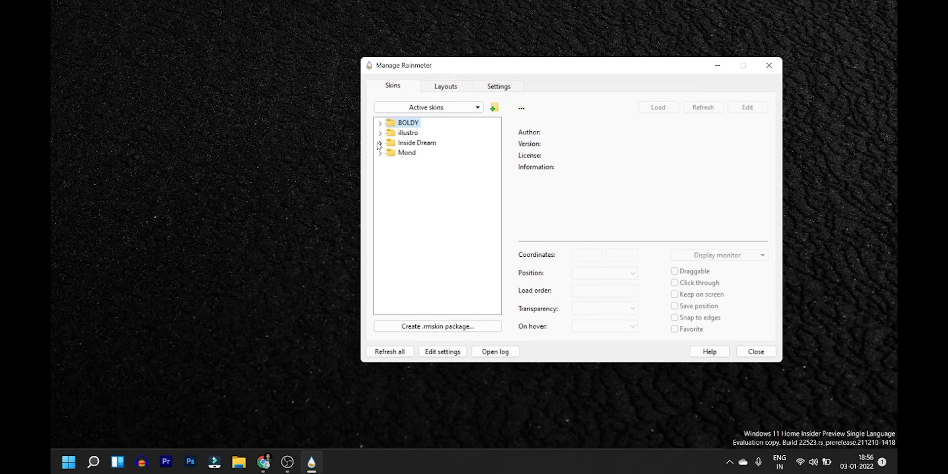
Load Inside Dream > Clock > Clock.ini to show Monday, the date and time on the desktop.
left_click(380, 143)
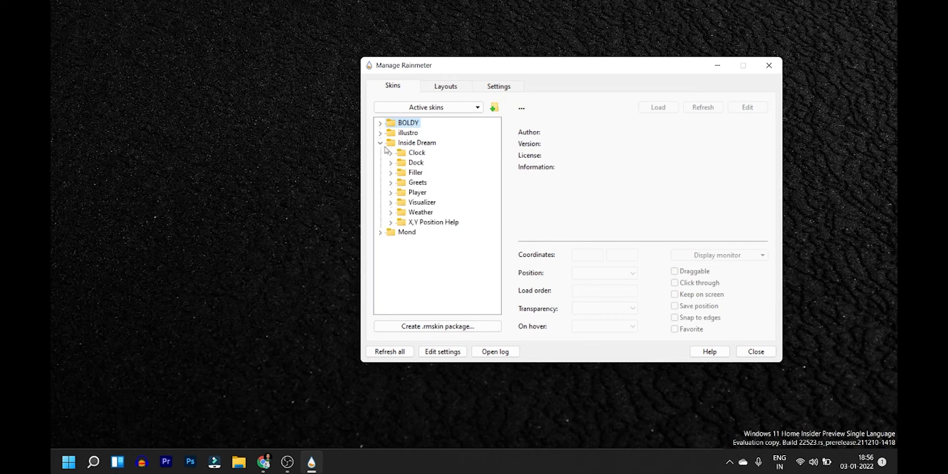
left_click(391, 152)
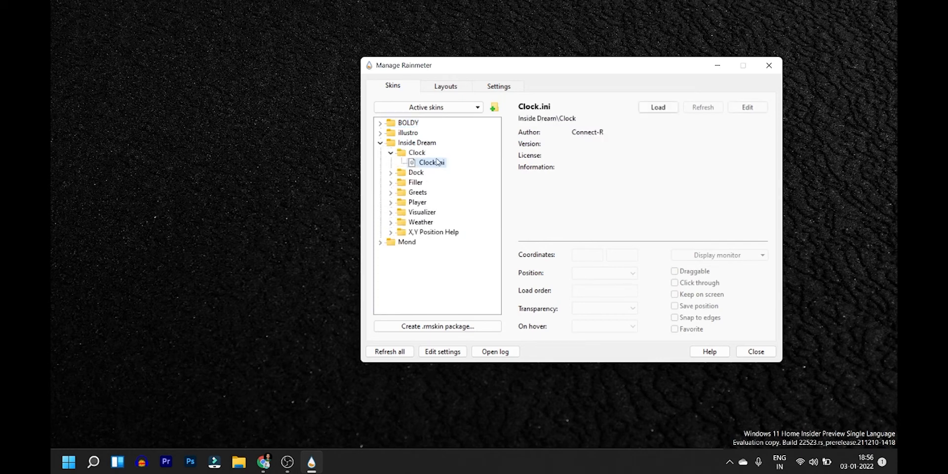
left_click(658, 107)
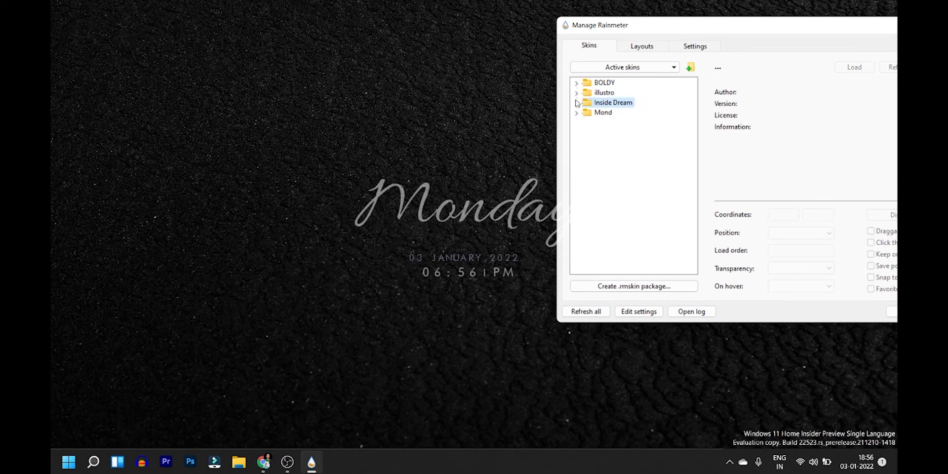
mouse_move(601, 96)
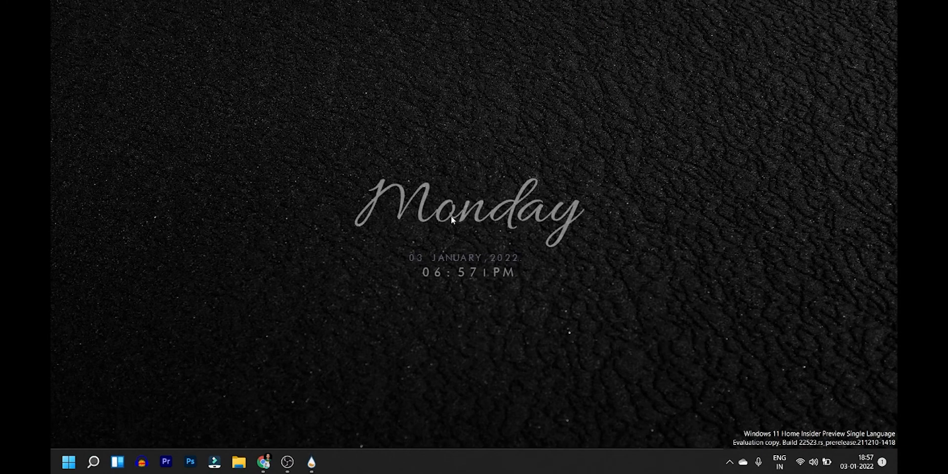
mouse_move(450, 259)
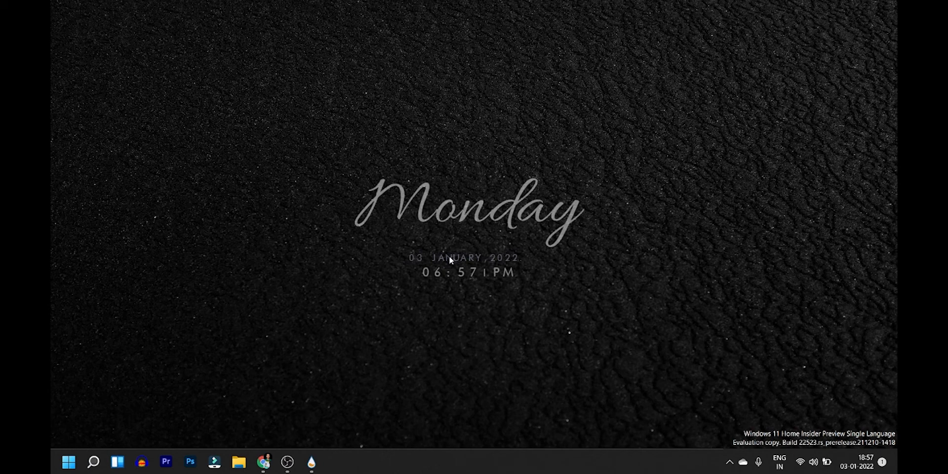